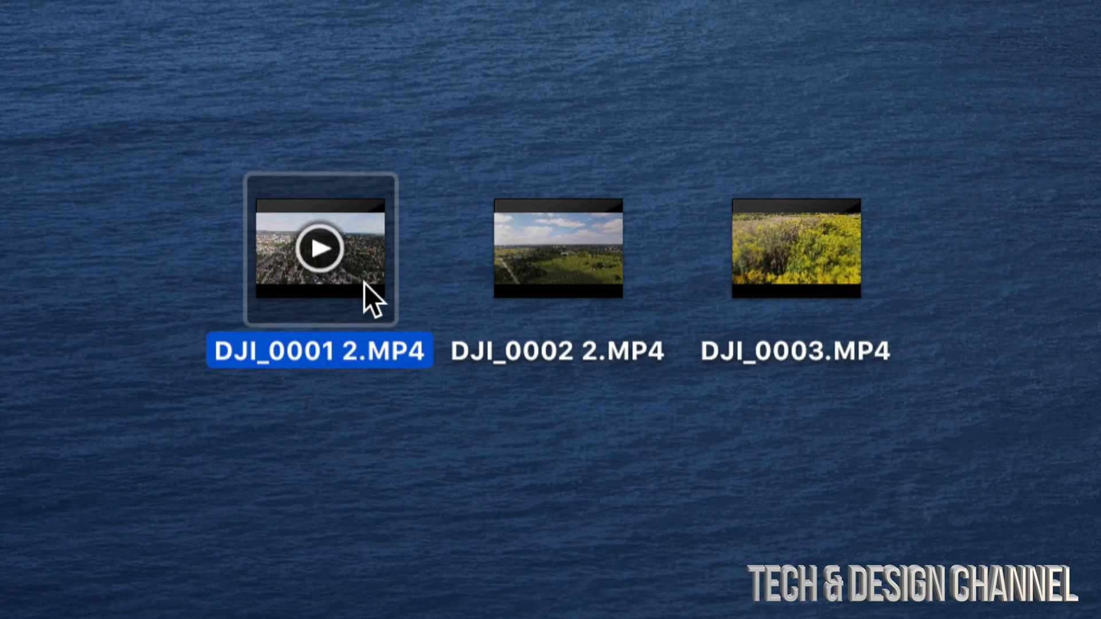
# Select the DJI_0003.MP4 clip on the desktop
pyautogui.click(795, 250)
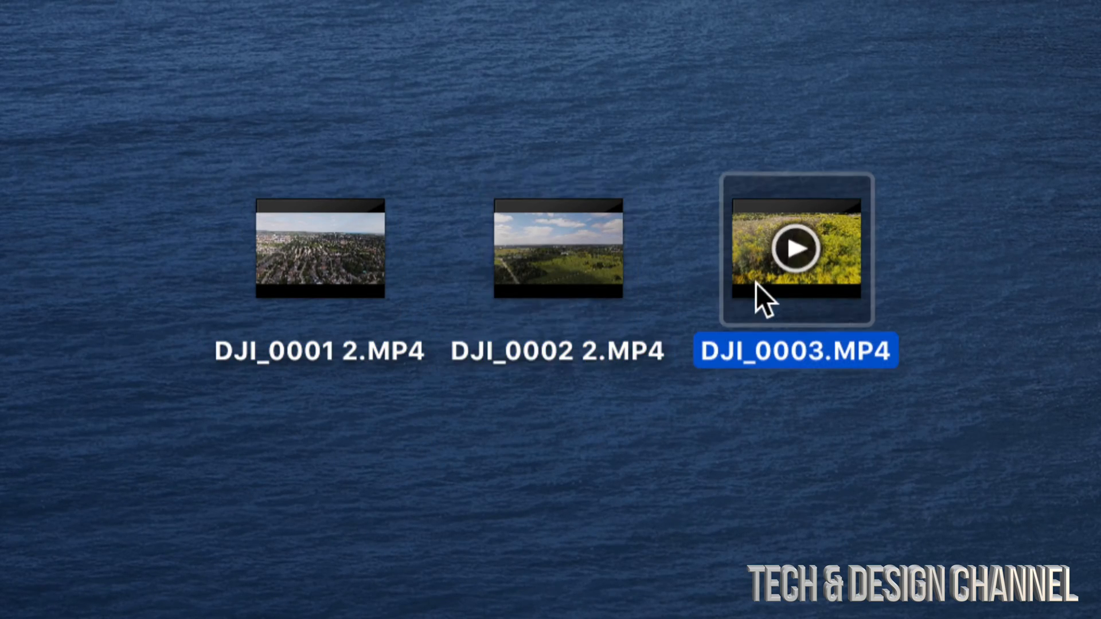
pyautogui.moveTo(319, 249)
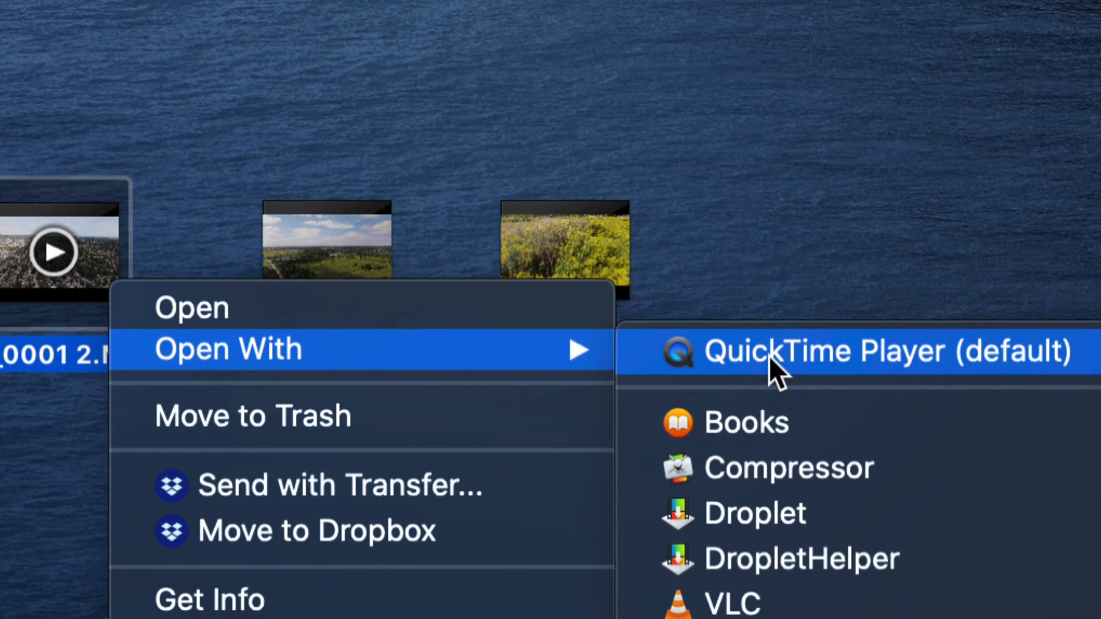
# Open DJI_0001 2.MP4 in QuickTime Player and show the Edit menu commands
pyautogui.click(843, 351)
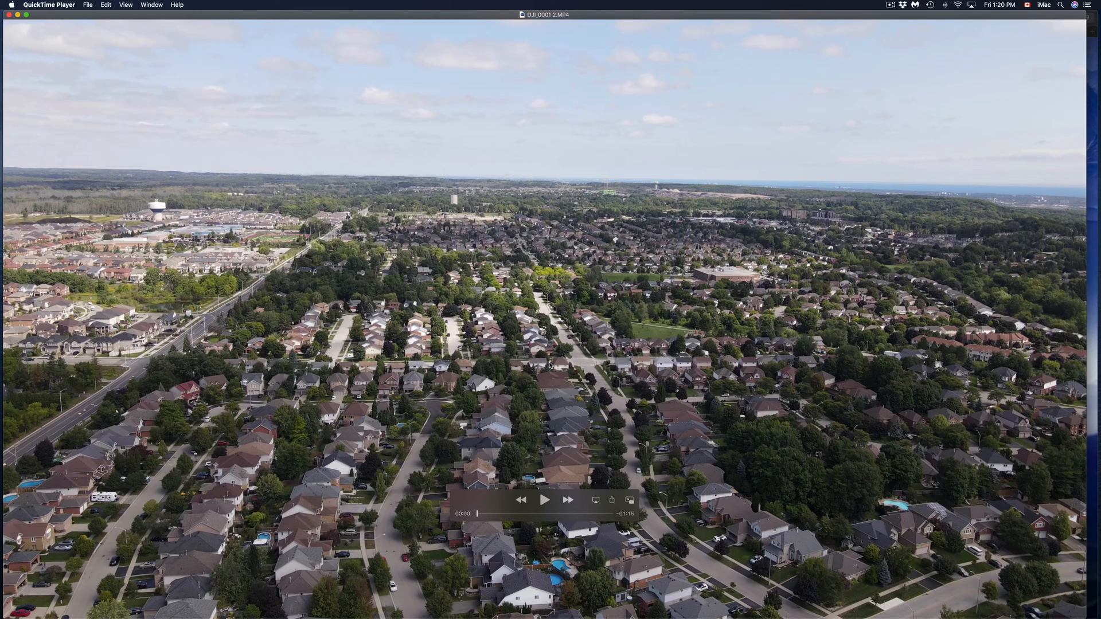
pyautogui.moveTo(113, 28)
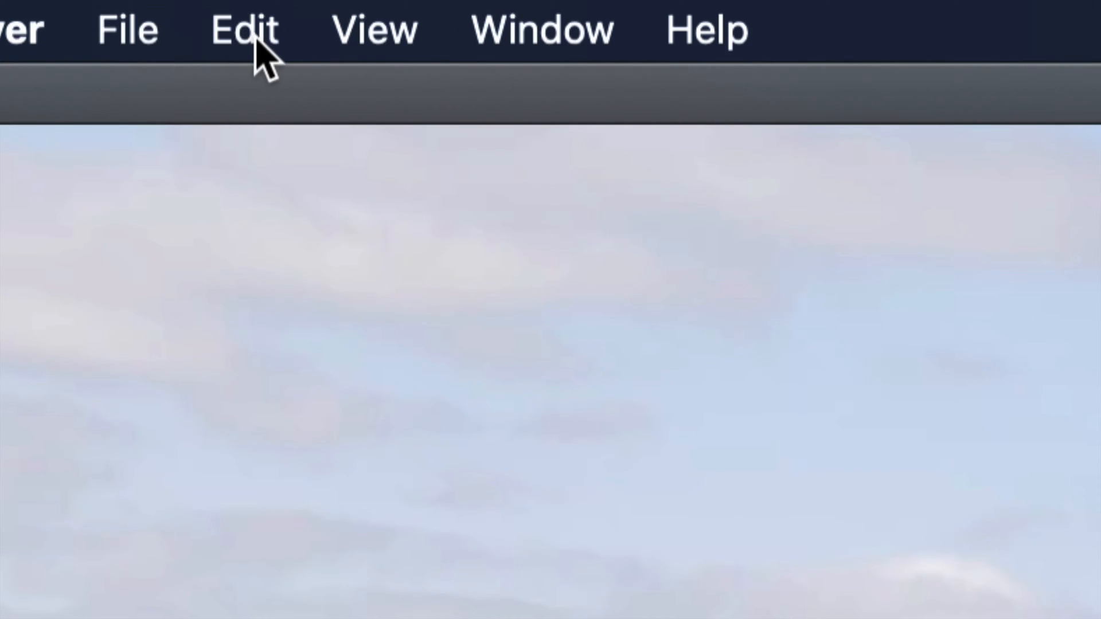
pyautogui.click(243, 30)
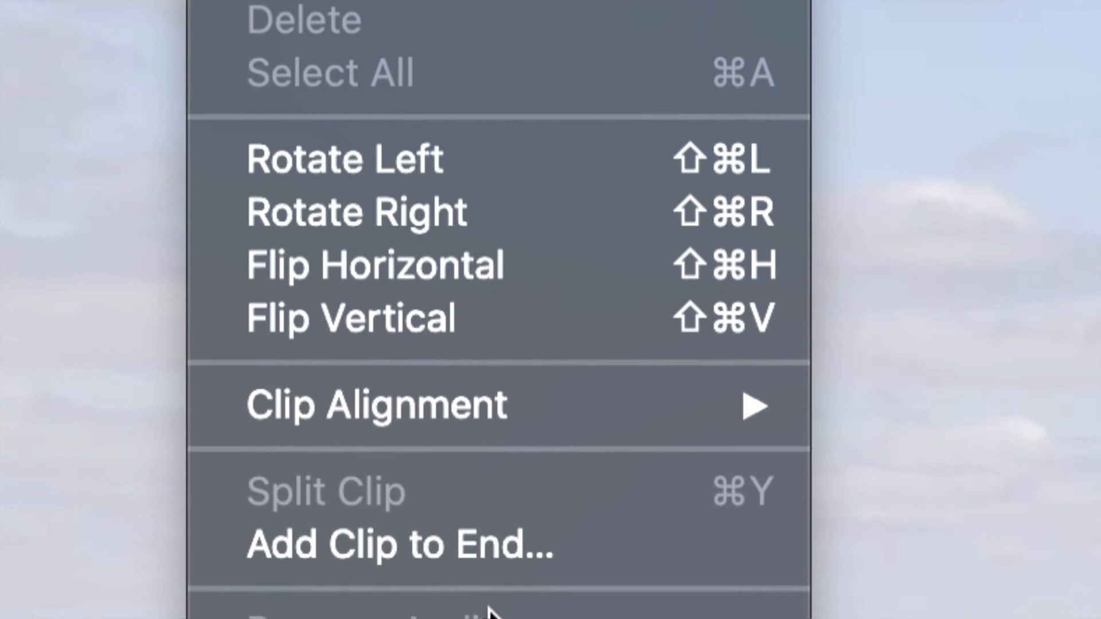
pyautogui.moveTo(506, 265)
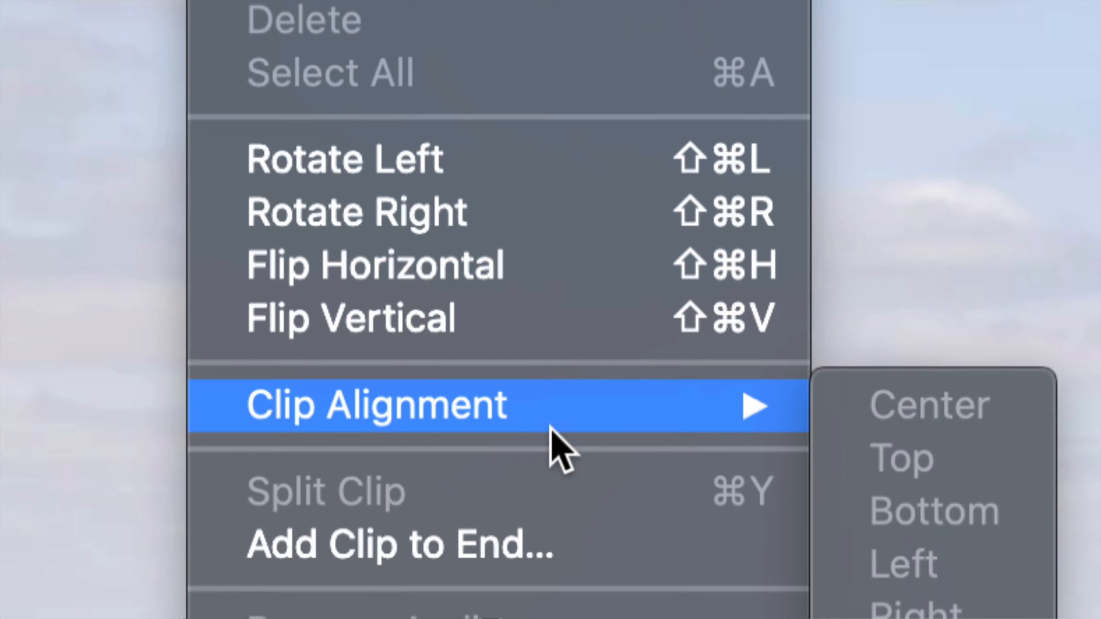
pyautogui.moveTo(400, 544)
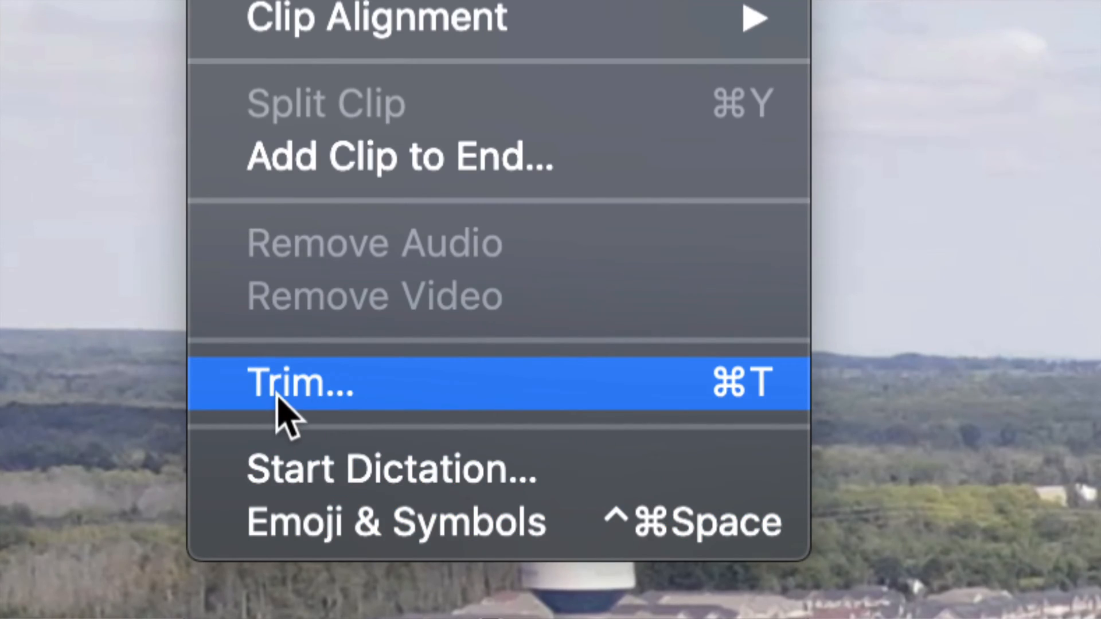
# Trim the drone clip to an approximately 18-second section
pyautogui.click(302, 383)
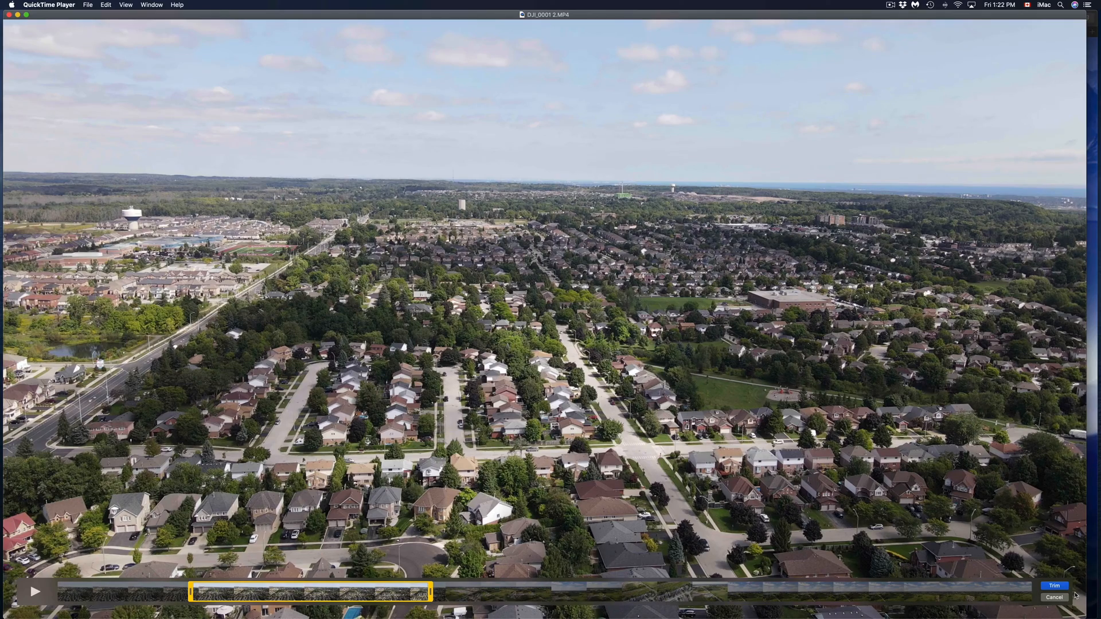
pyautogui.click(1054, 586)
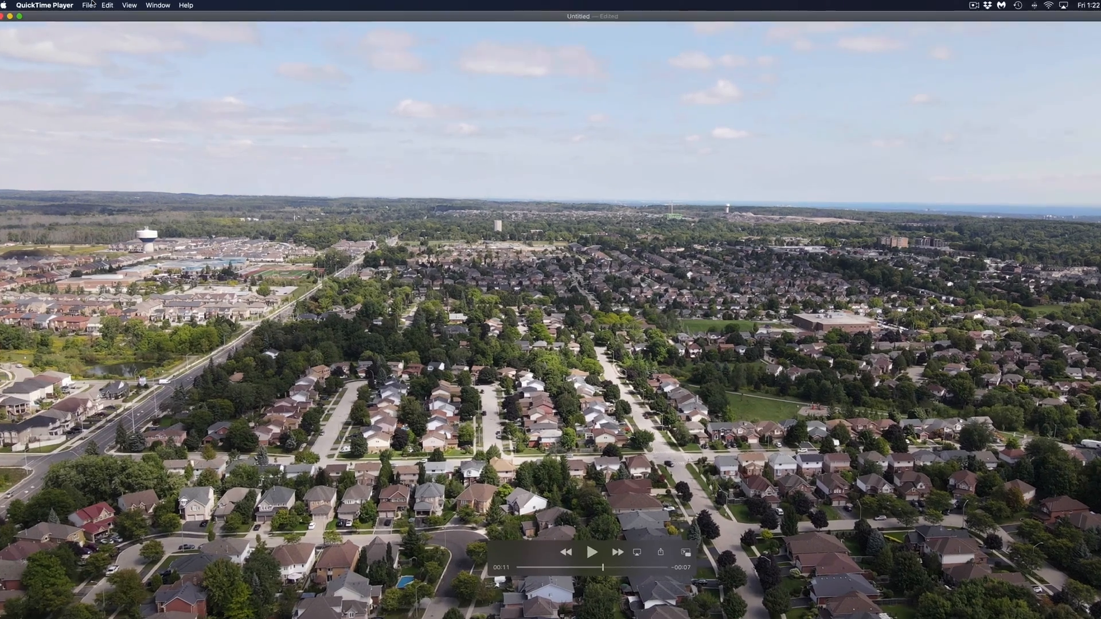
# Show the File menu for the trimmed untitled movie
pyautogui.click(88, 5)
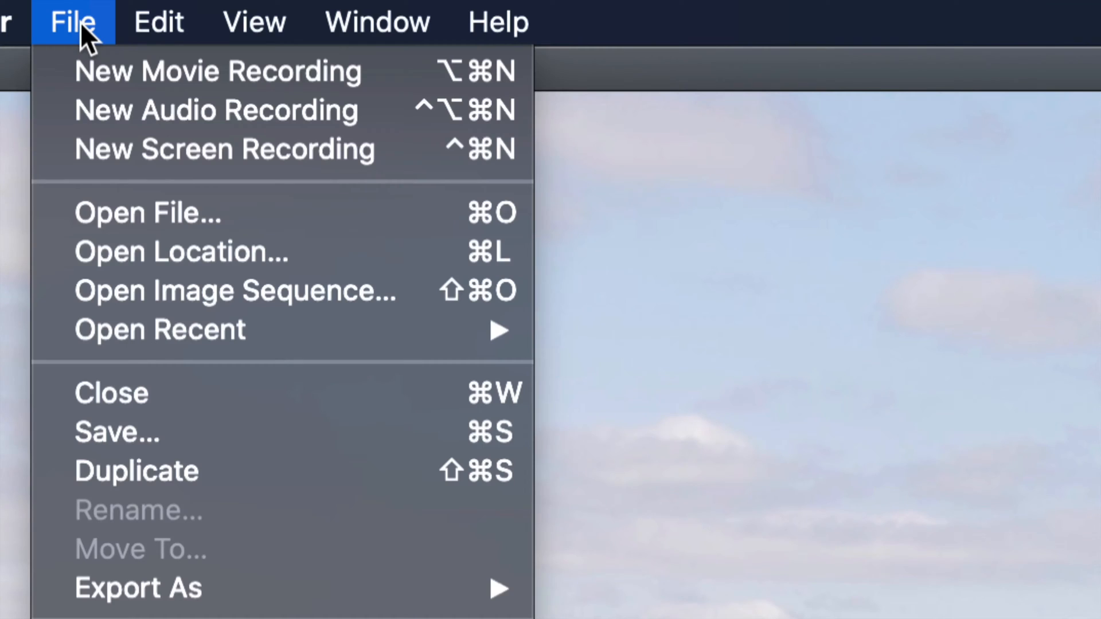
pyautogui.moveTo(197, 470)
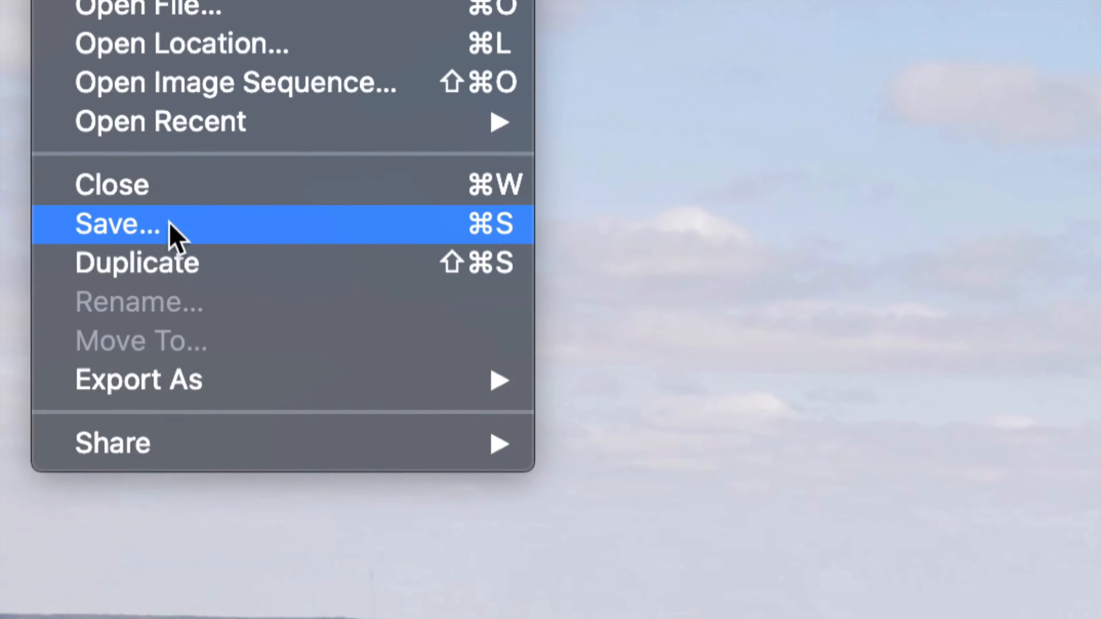
pyautogui.moveTo(182, 253)
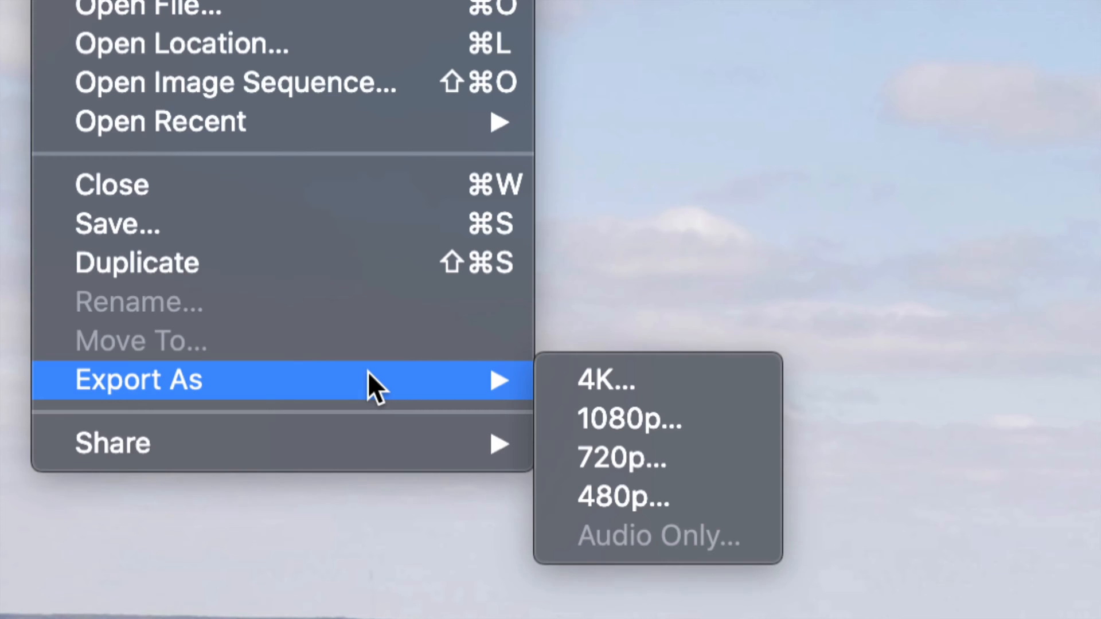
pyautogui.moveTo(629, 419)
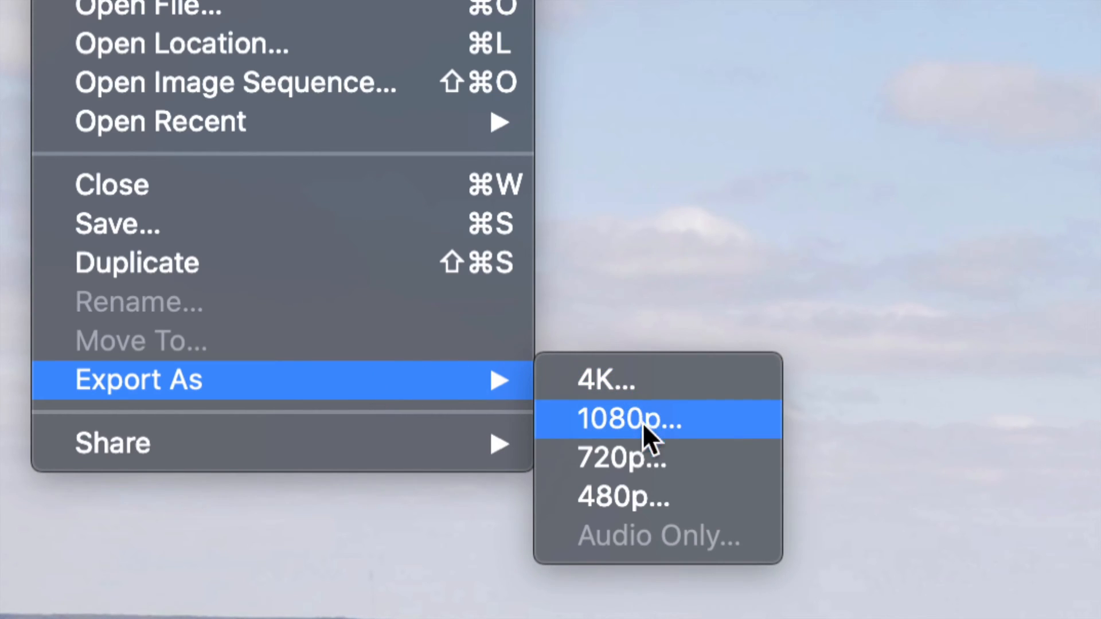
pyautogui.moveTo(695, 497)
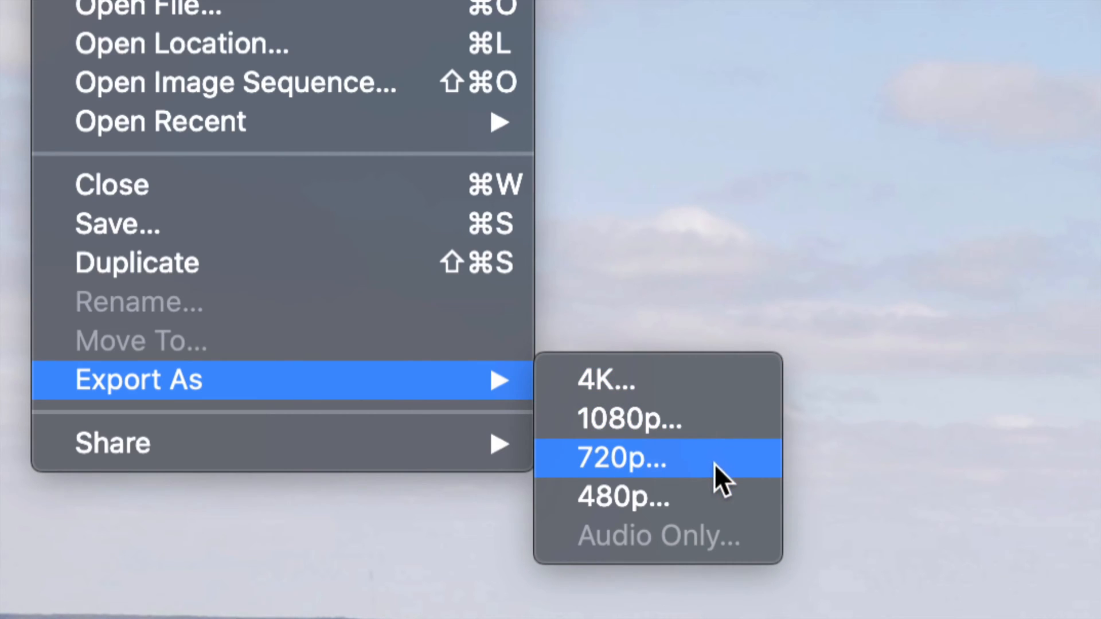
pyautogui.moveTo(653, 382)
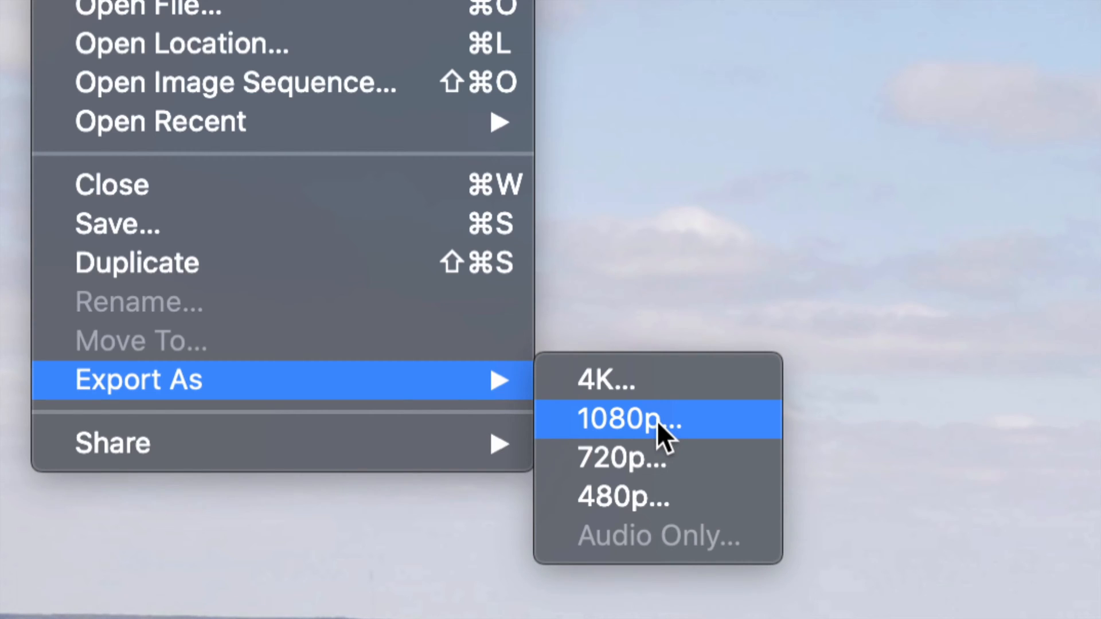
pyautogui.moveTo(646, 383)
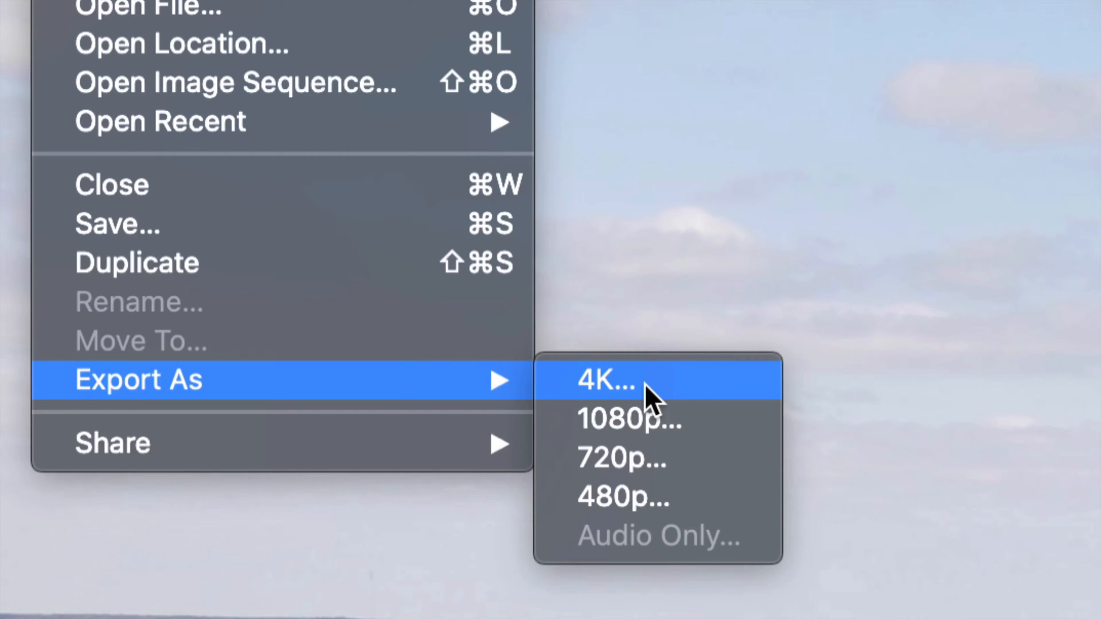
# Choose a 4K export and start typing the new name 'Hou…'
pyautogui.click(605, 380)
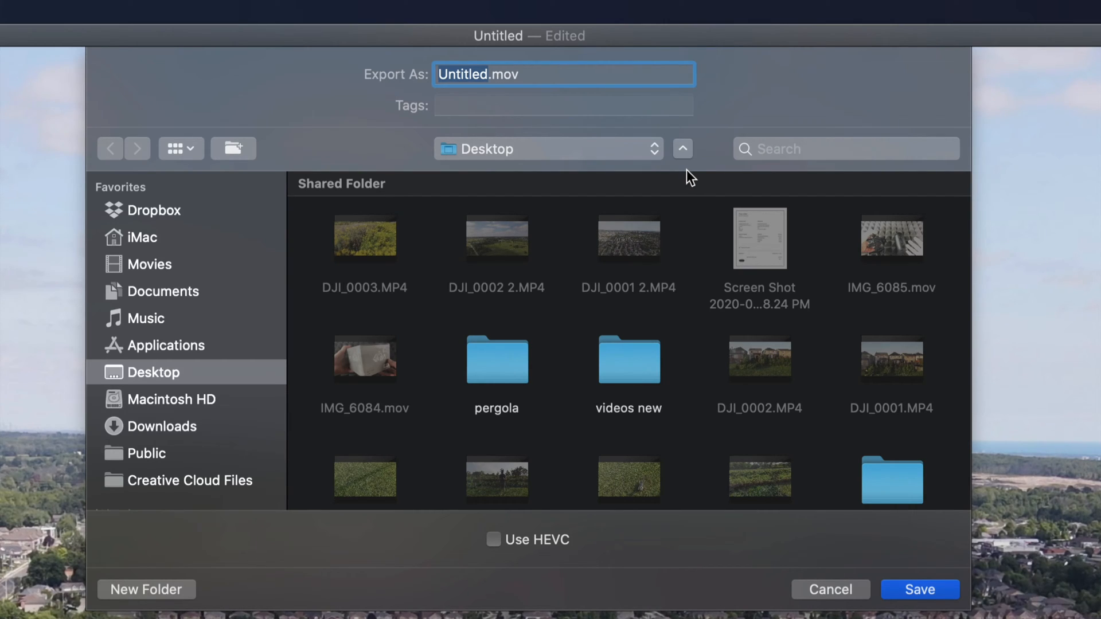
pyautogui.moveTo(594, 132)
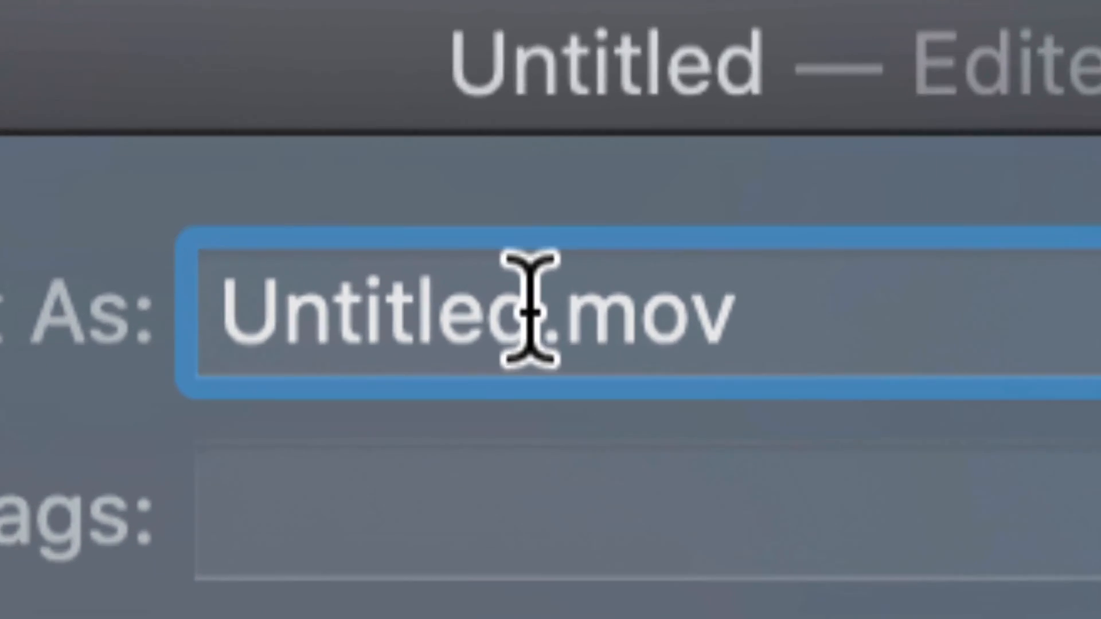
pyautogui.write('Hou')
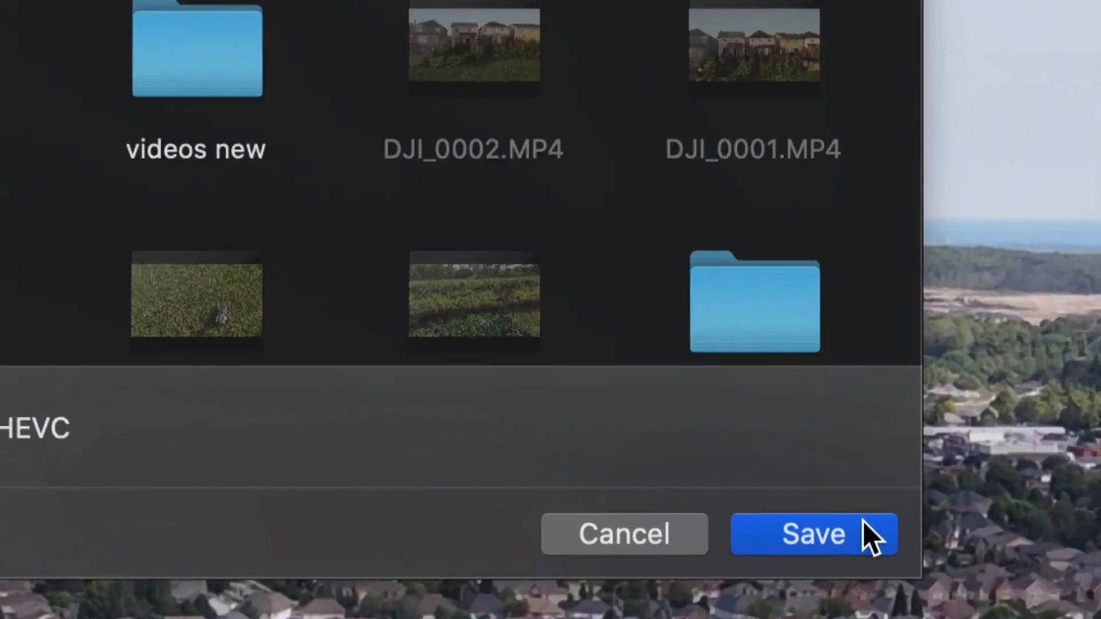
# Save the 4K export as Housesfootage1.mov to the Desktop
pyautogui.click(813, 534)
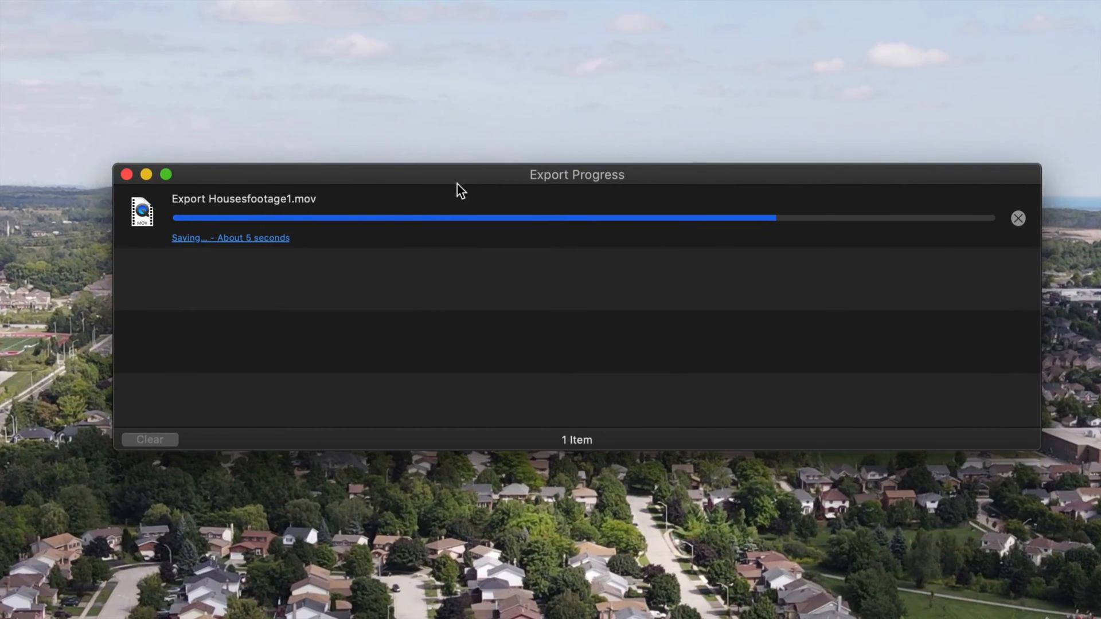
pyautogui.moveTo(781, 269)
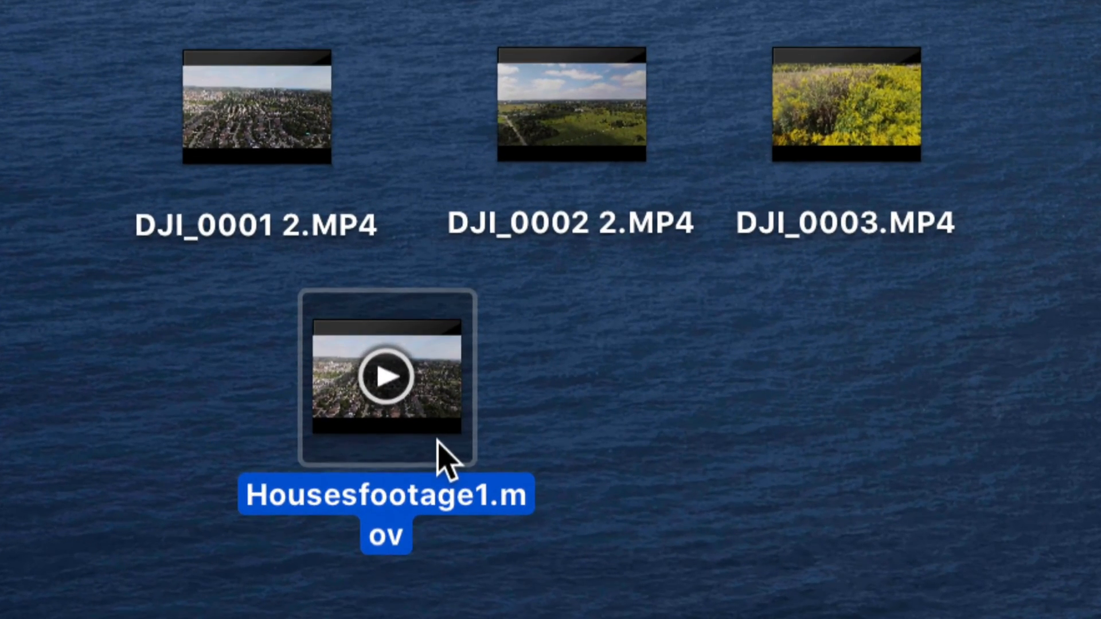
# Get Info on Housesfootage1.mov, showing 59.1 MB, 3840×2160, 18 seconds
pyautogui.rightClick(385, 376)
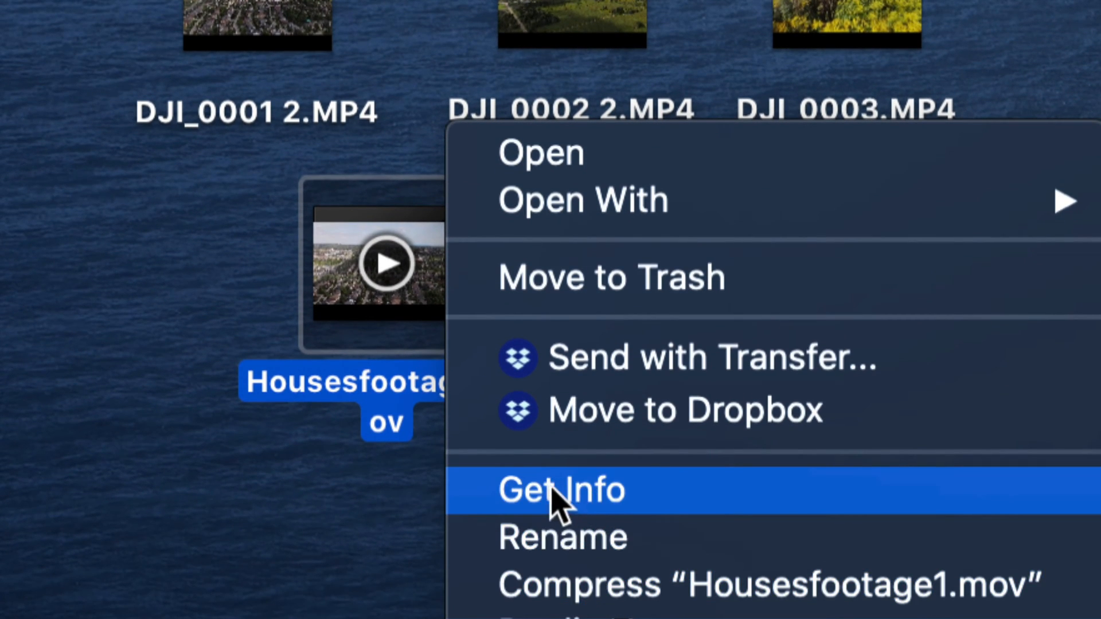
pyautogui.moveTo(554, 505)
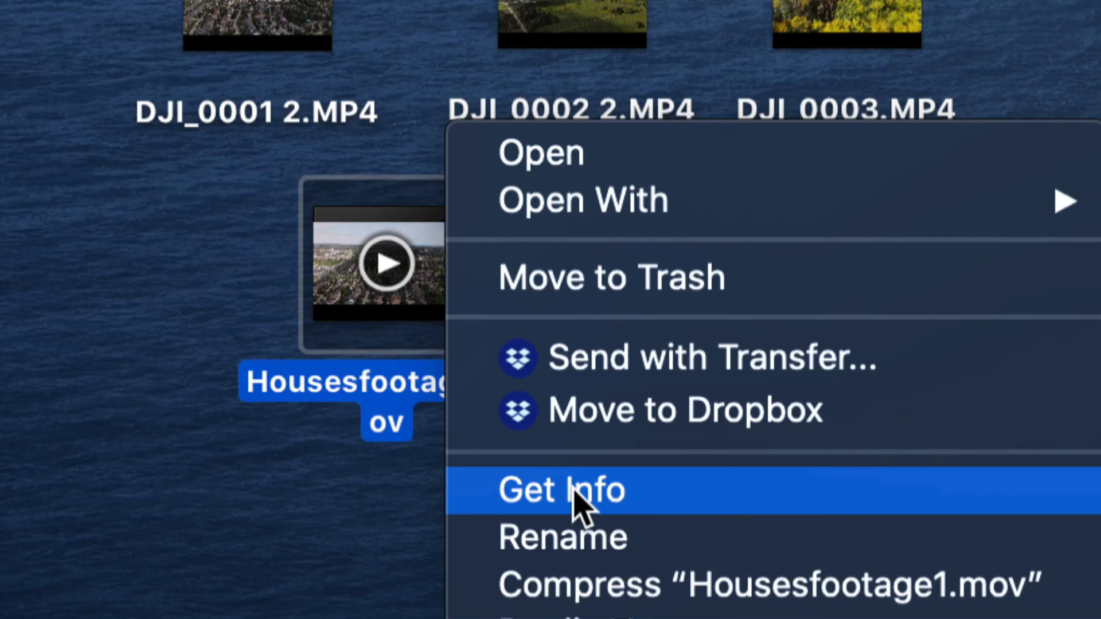
pyautogui.click(561, 491)
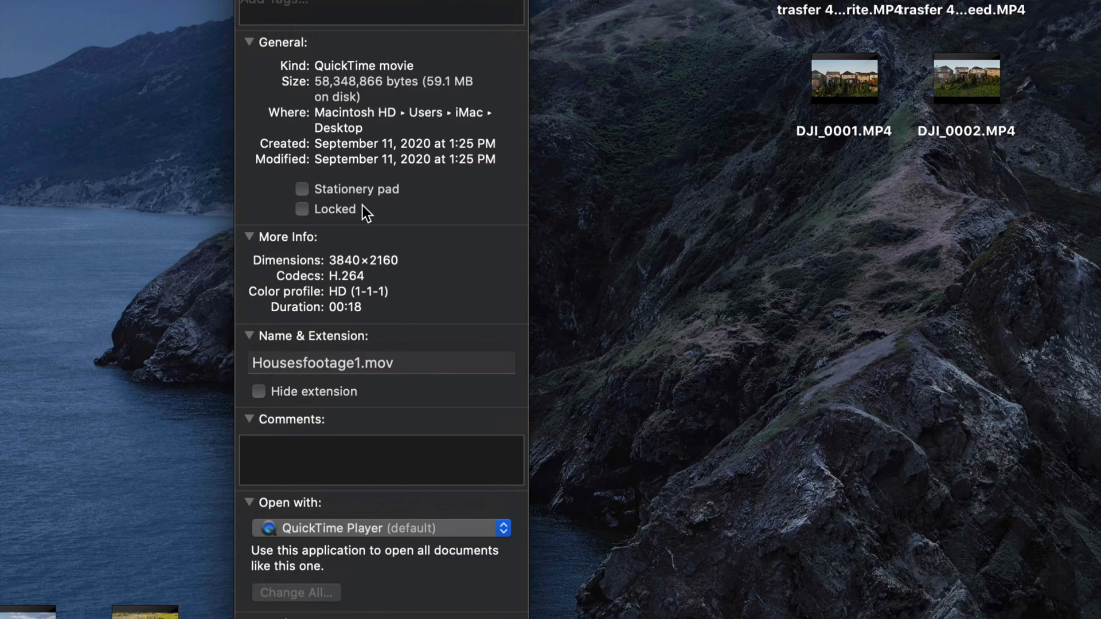
pyautogui.moveTo(322, 214)
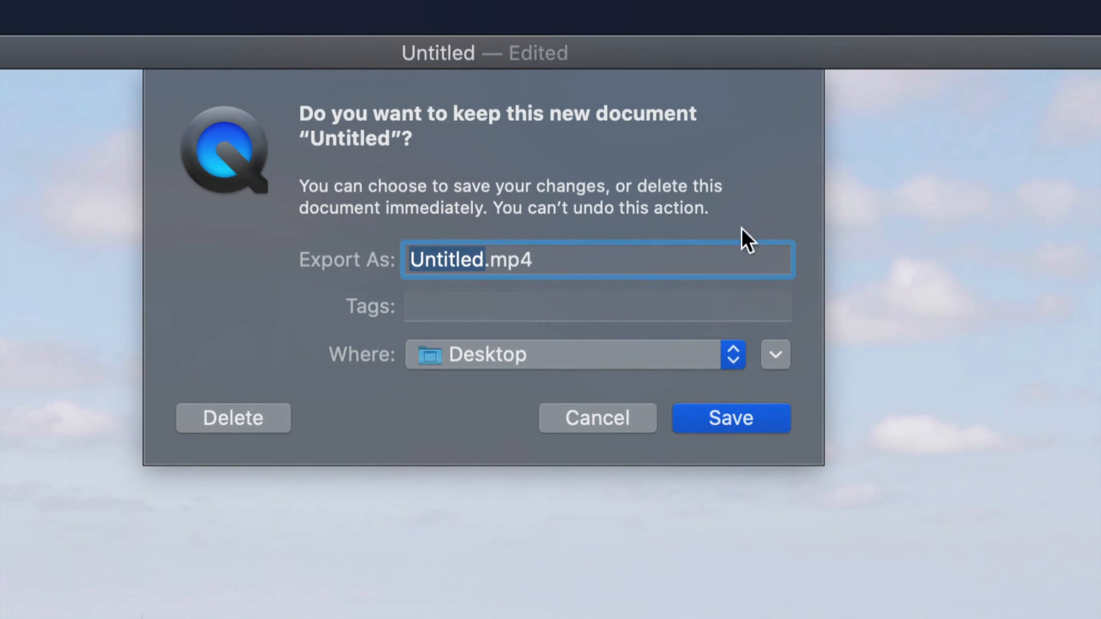
pyautogui.moveTo(449, 239)
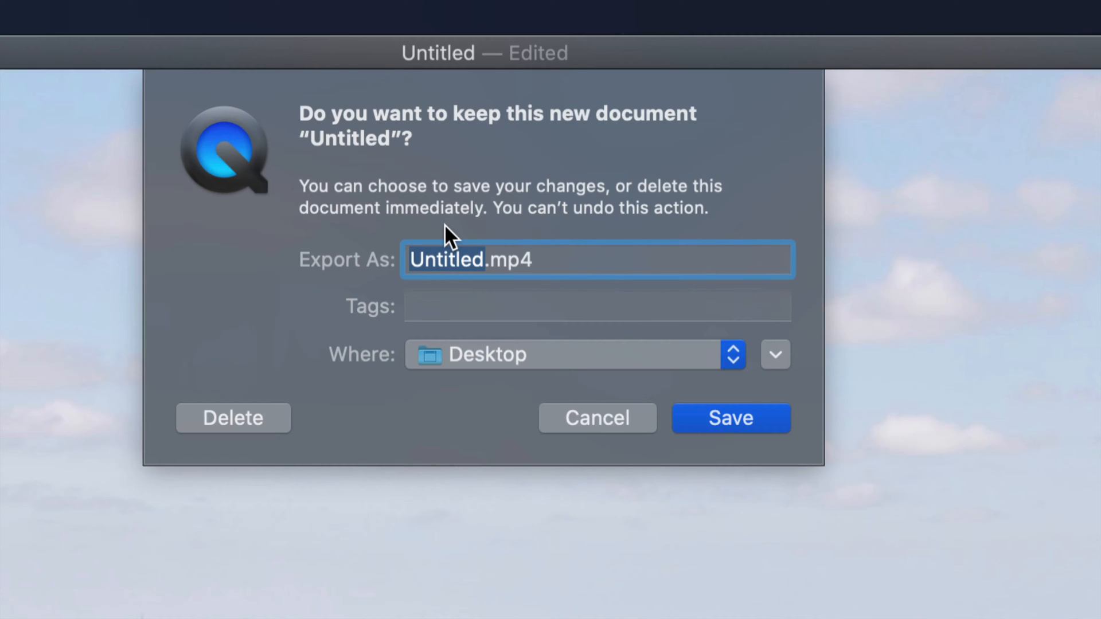
pyautogui.moveTo(274, 414)
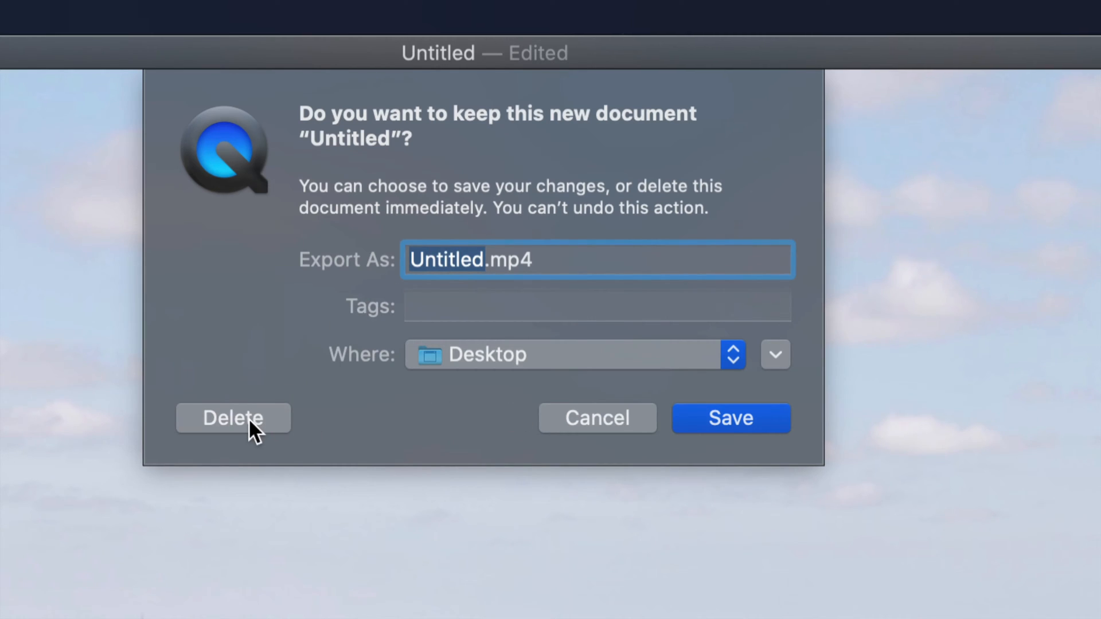
# Delete the unsaved Untitled edit instead of keeping it
pyautogui.click(232, 418)
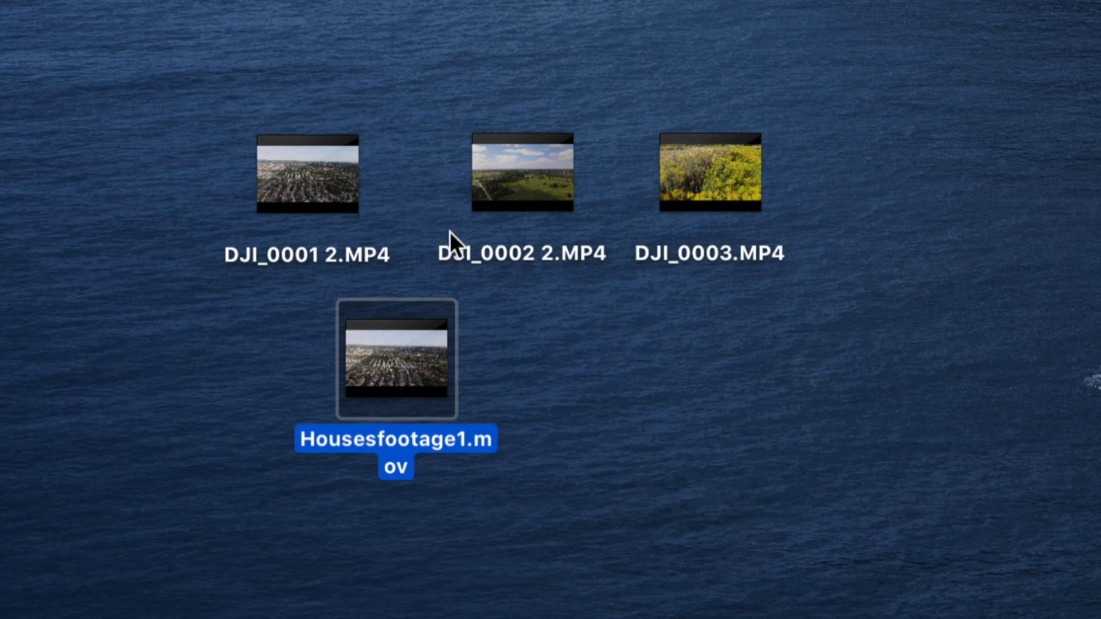
# Move the DJI_0001 2.MP4 icon above Housesfootage1.mov and deselect
pyautogui.click(306, 174)
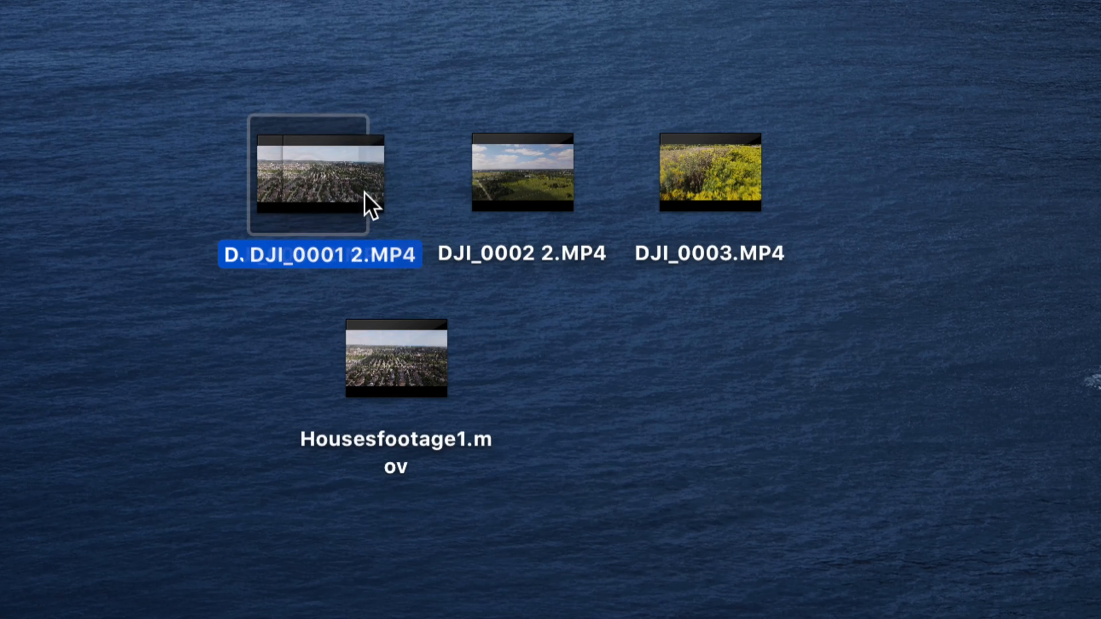
pyautogui.moveTo(313, 179); pyautogui.dragTo(393, 359)
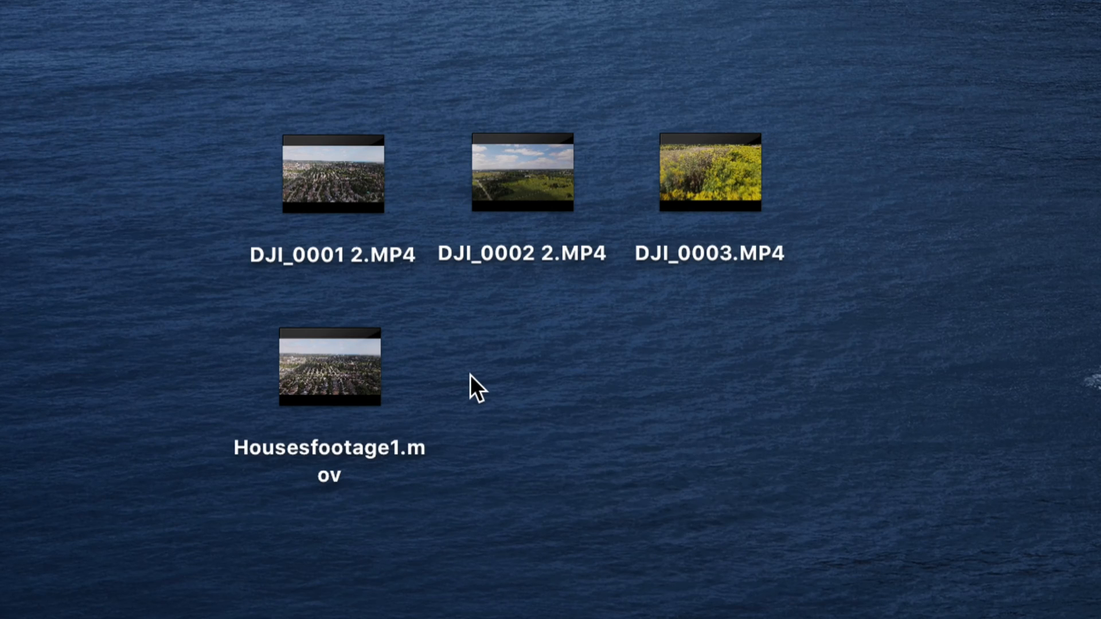
pyautogui.click(328, 373)
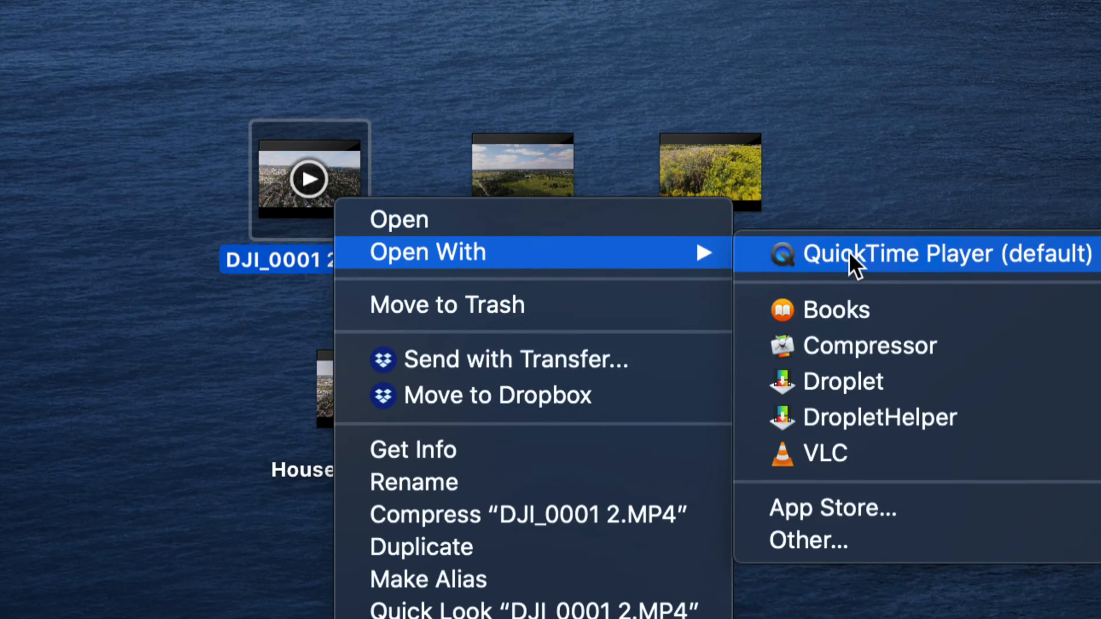
# Open DJI_0001 2.MP4 in QuickTime Player and show its rotate/flip Edit commands
pyautogui.click(941, 253)
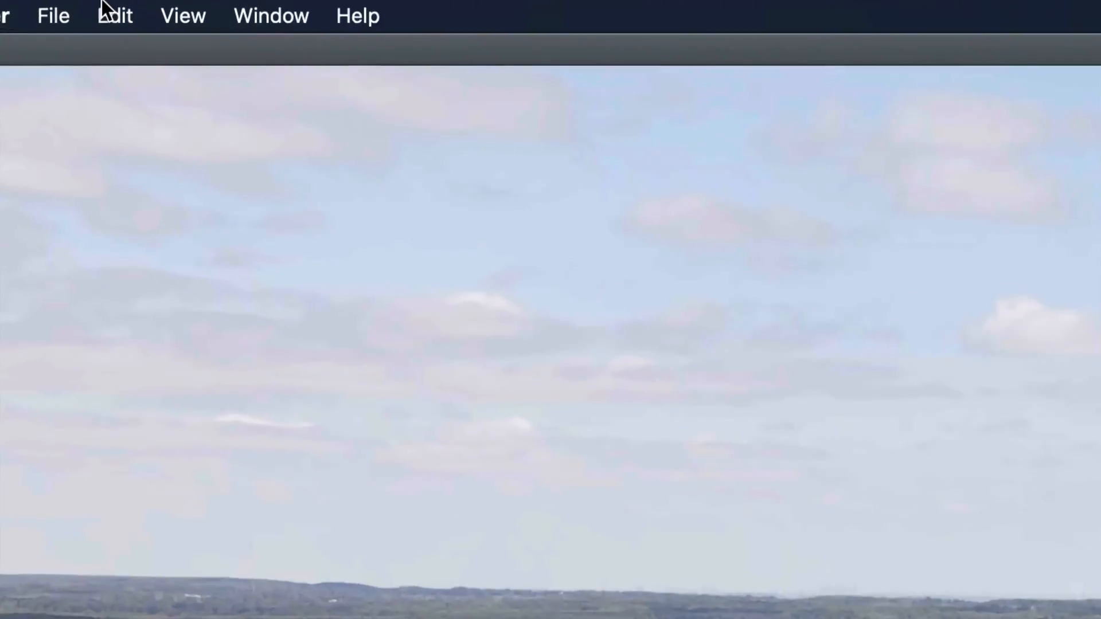
pyautogui.click(119, 21)
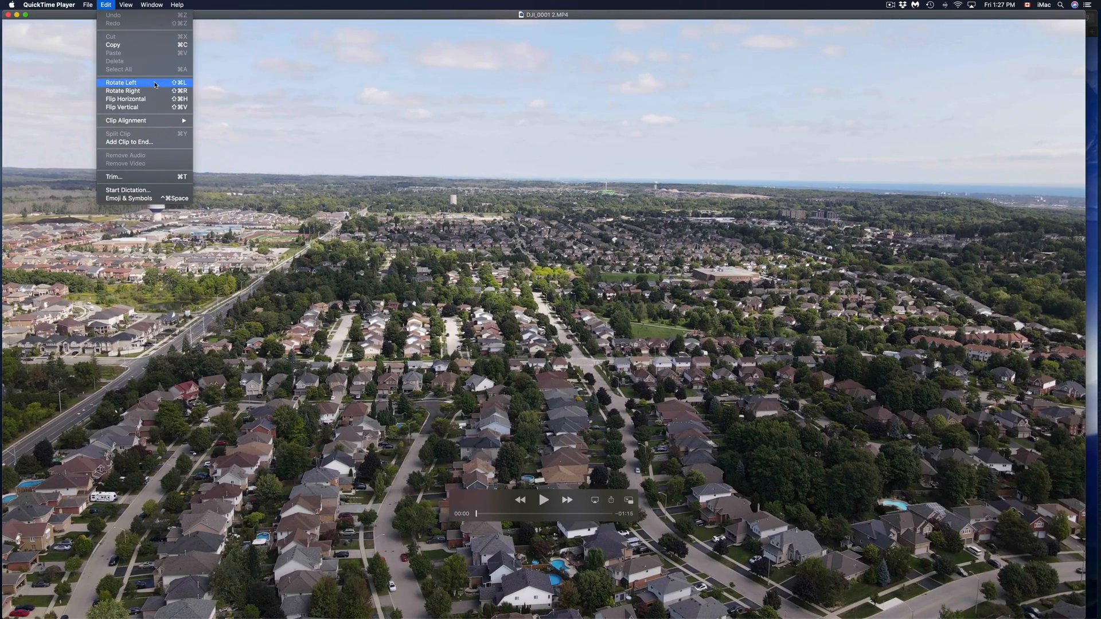
# Rotate the drone clip a quarter turn left, then undo the rotation
pyautogui.click(121, 82)
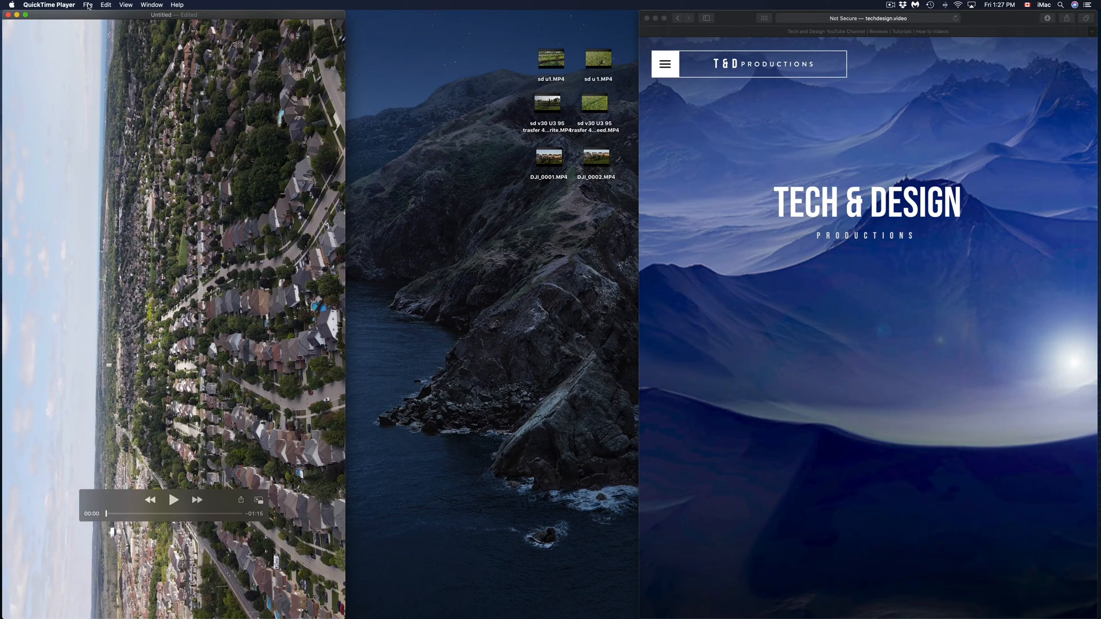
pyautogui.click(106, 5)
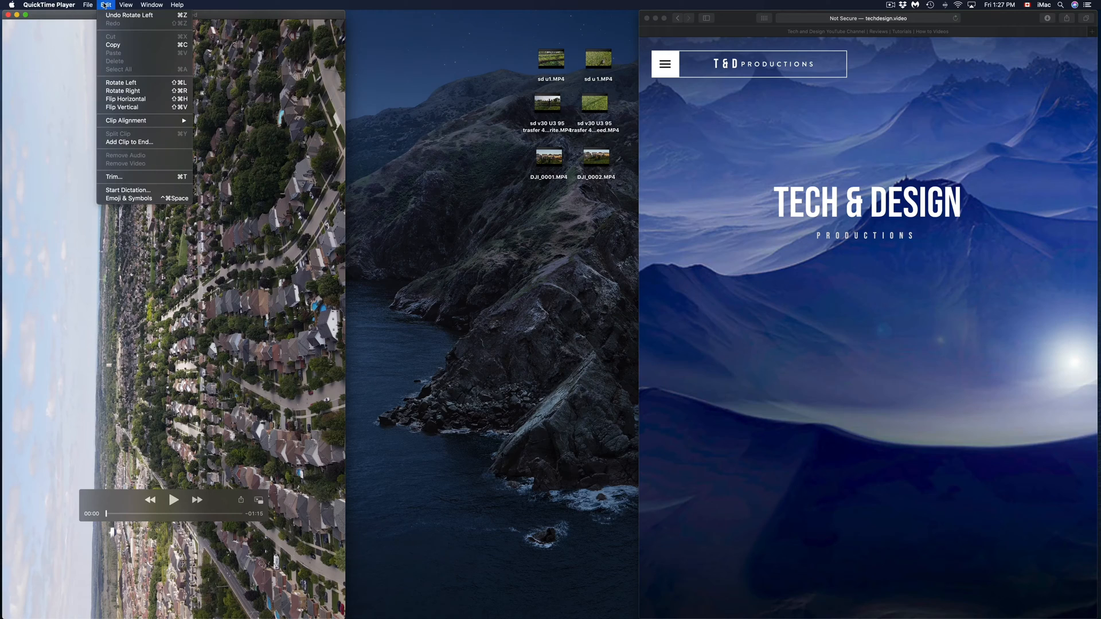
pyautogui.moveTo(126, 107)
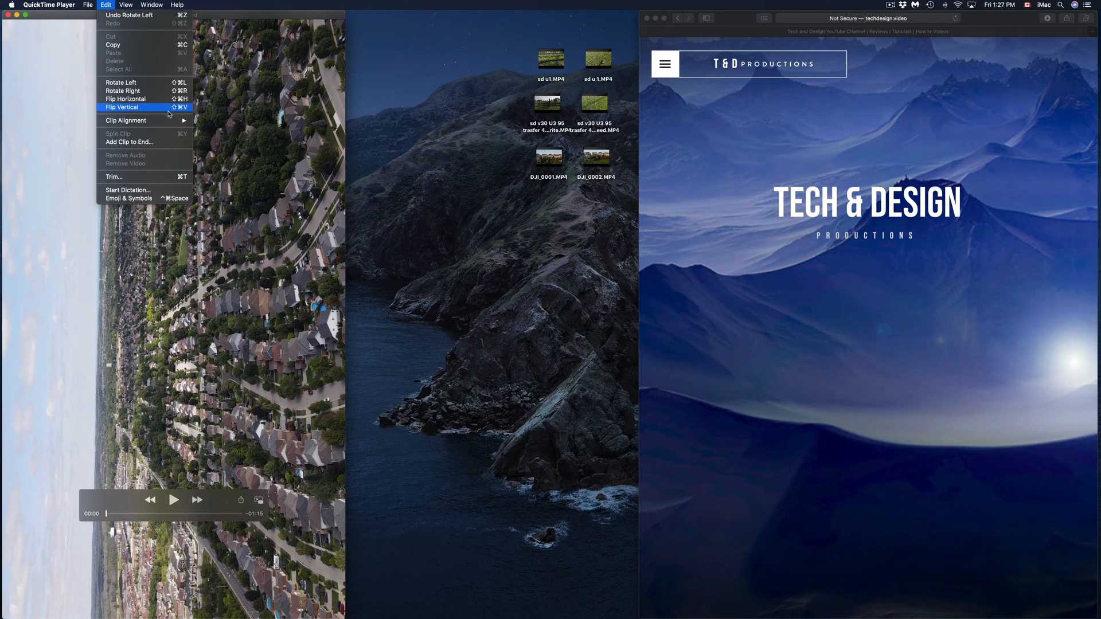
pyautogui.click(124, 107)
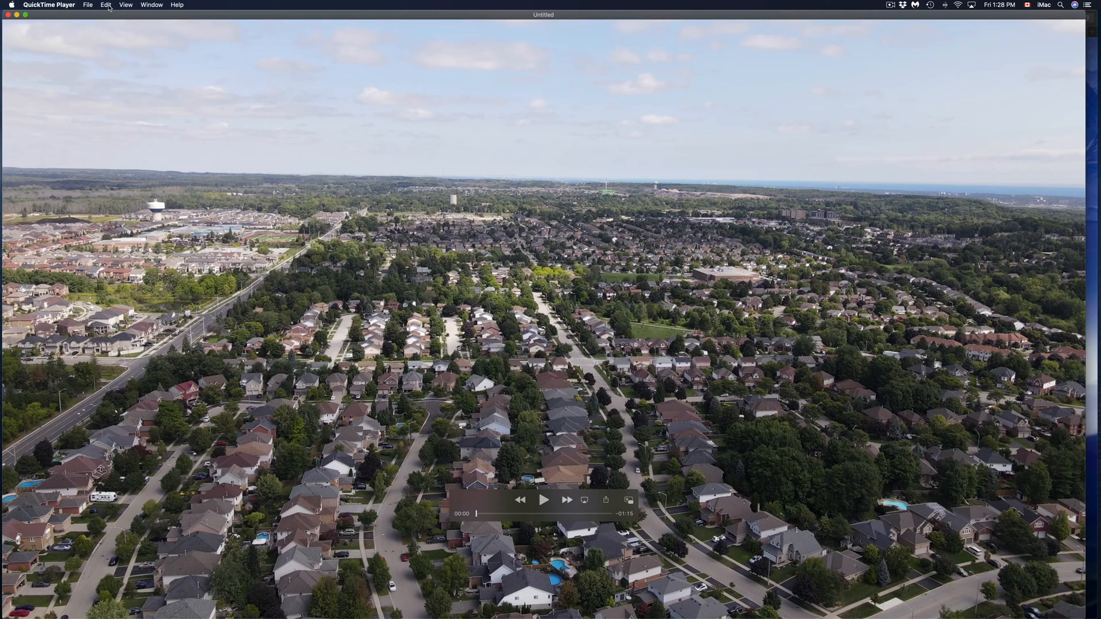
# Rotate the clip right, then flip it horizontally and vertically from the Edit menu
pyautogui.click(106, 5)
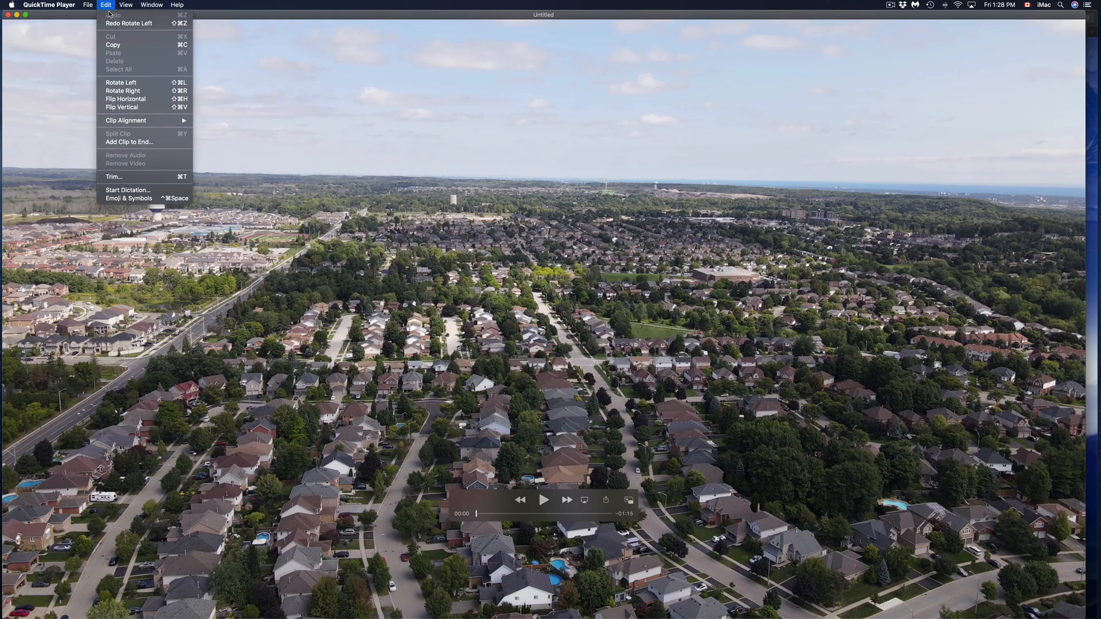
pyautogui.moveTo(144, 141)
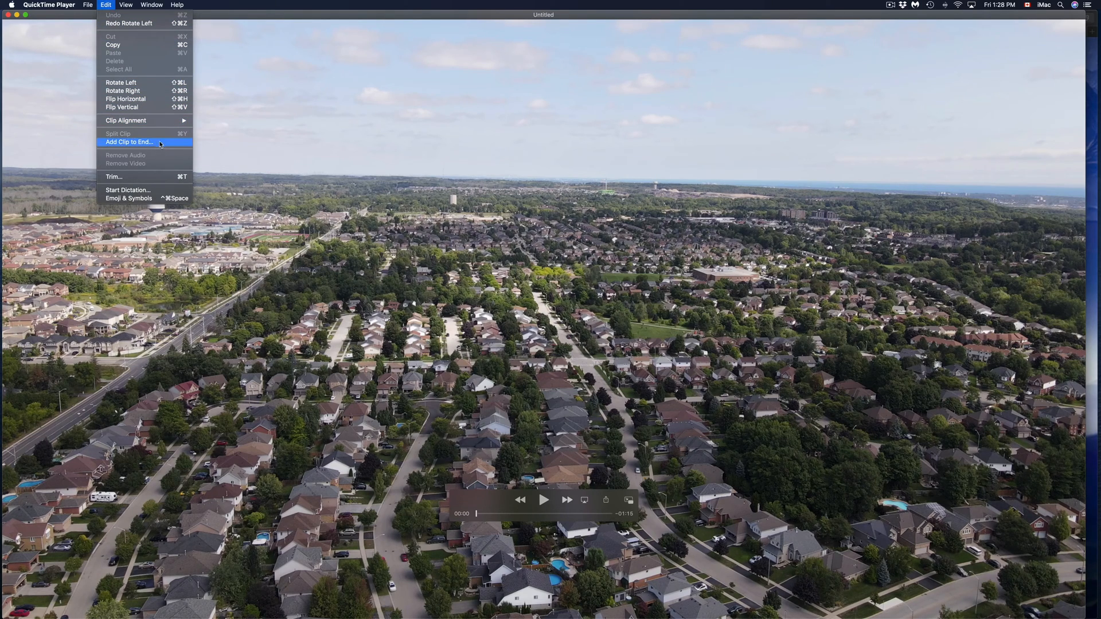
pyautogui.moveTo(123, 90)
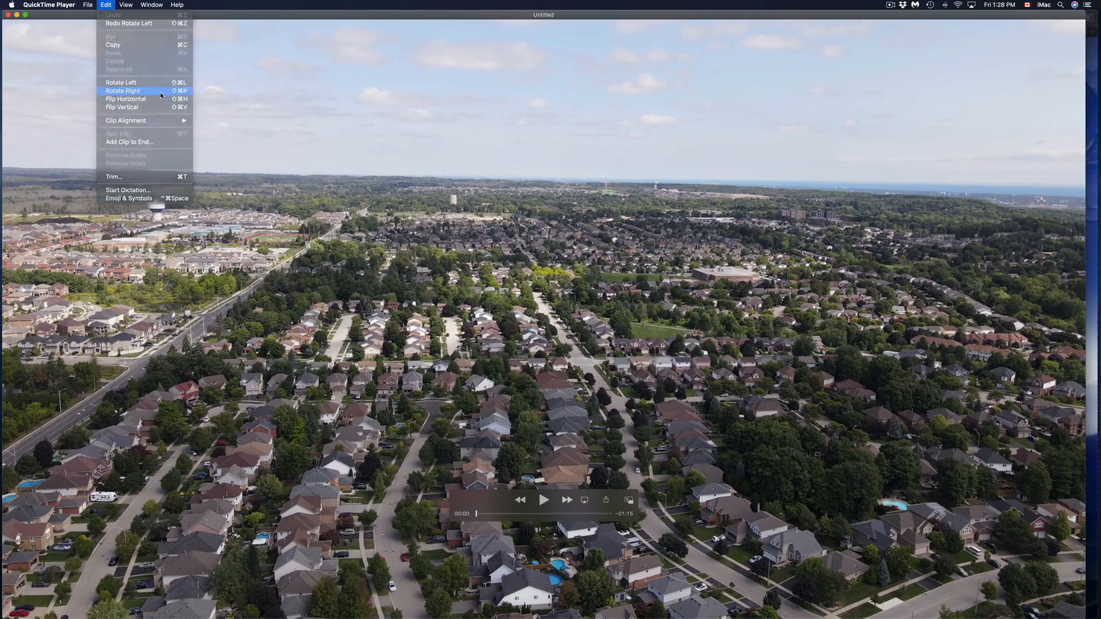
pyautogui.click(122, 90)
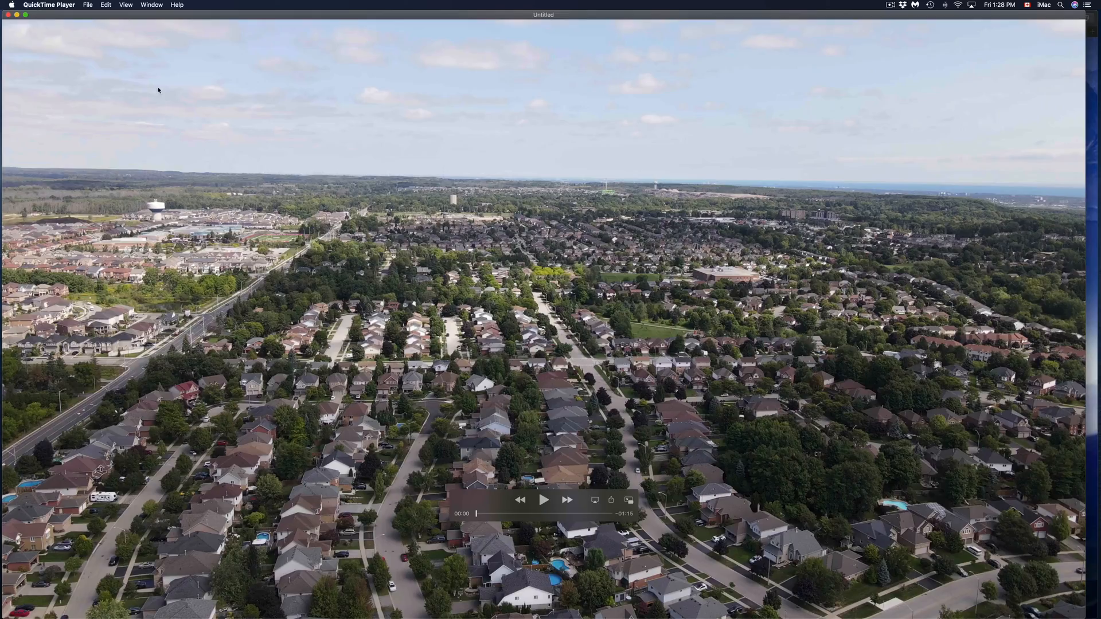
pyautogui.click(105, 5)
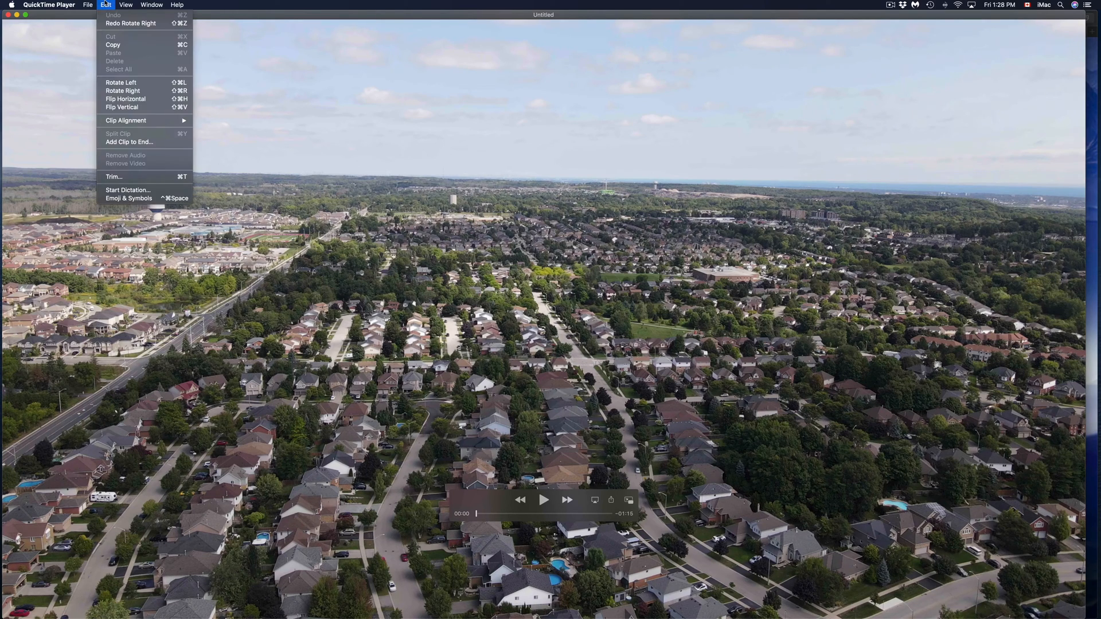
pyautogui.moveTo(126, 98)
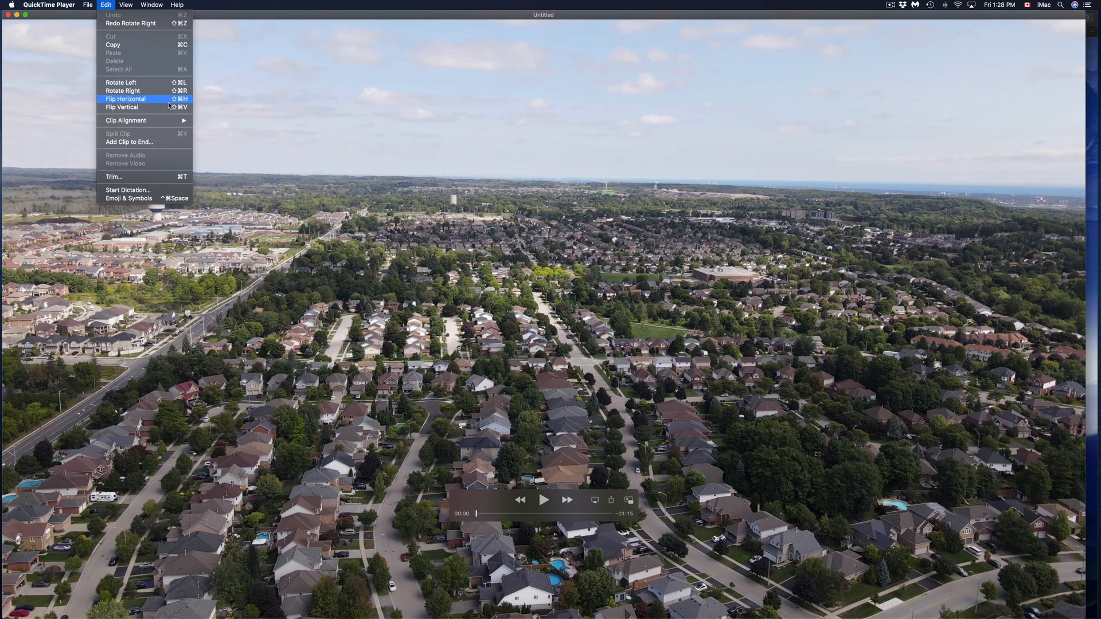
pyautogui.click(125, 99)
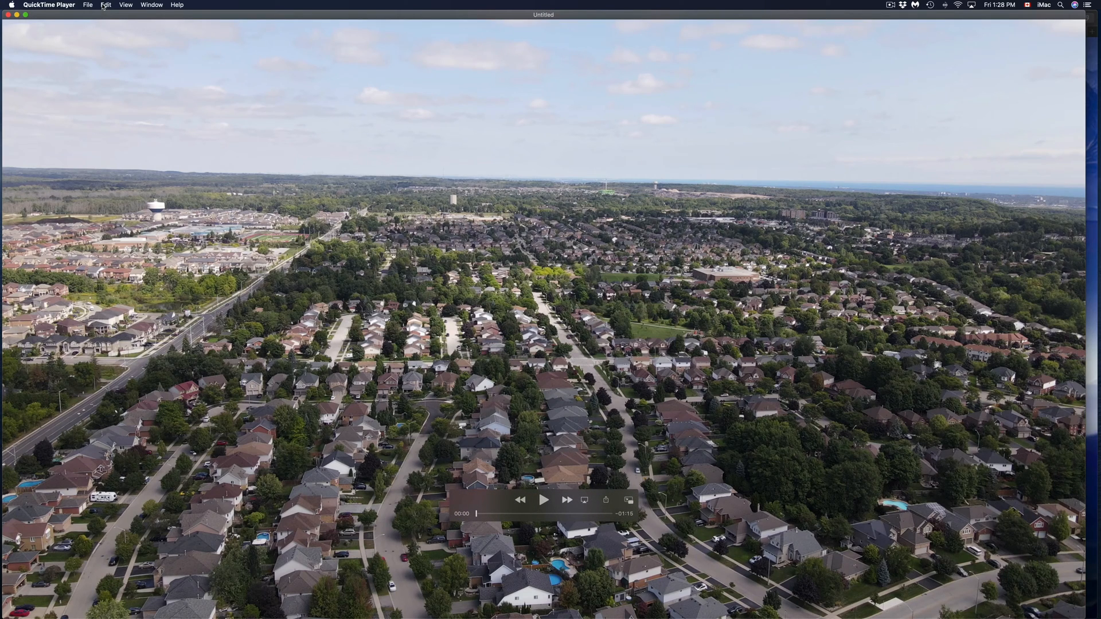
pyautogui.click(106, 5)
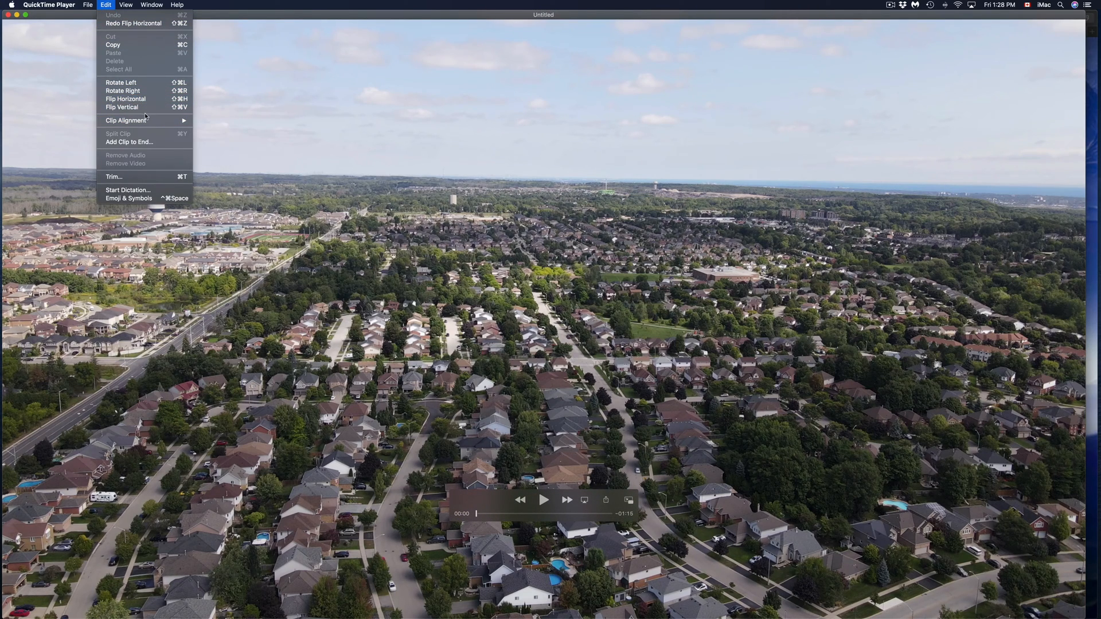
pyautogui.click(122, 107)
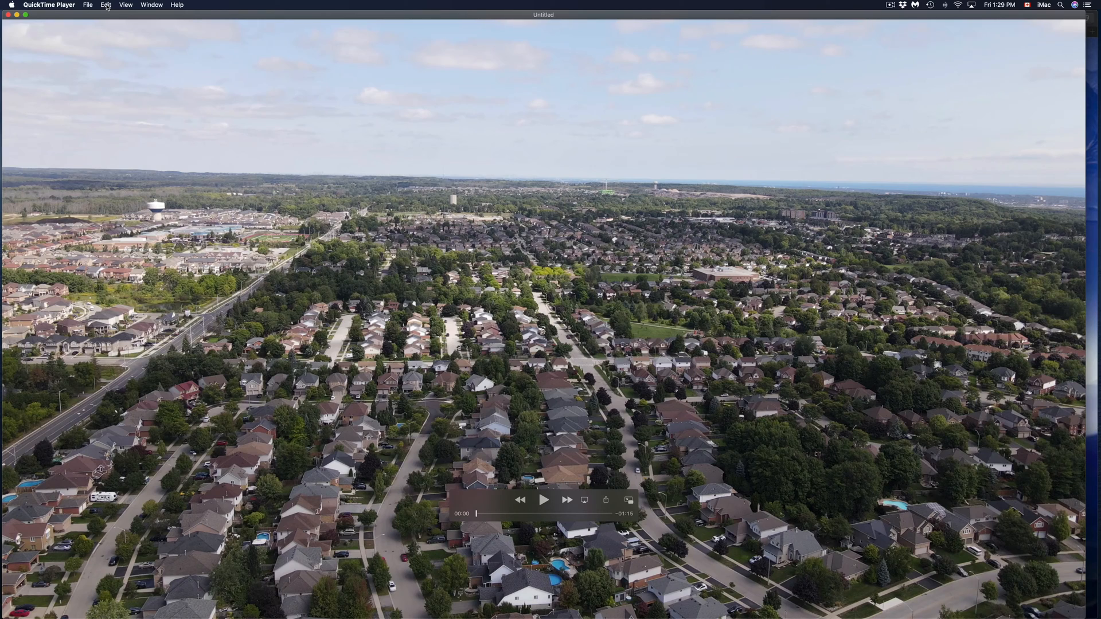
# Trim the drone clip down to a short countryside section with Edit > Trim
pyautogui.click(106, 5)
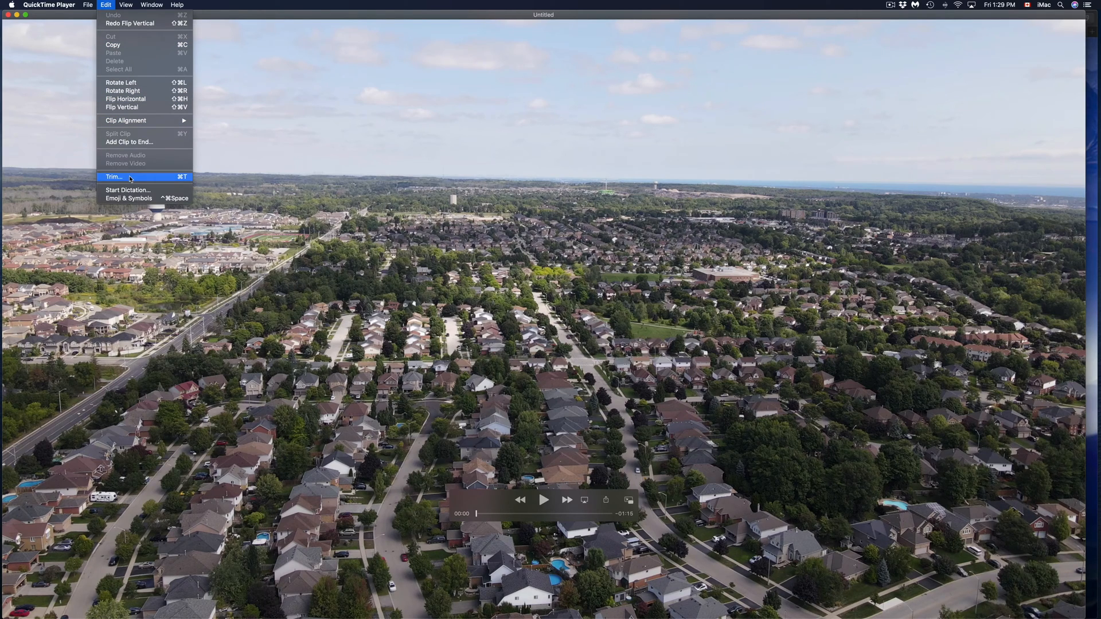
pyautogui.click(112, 176)
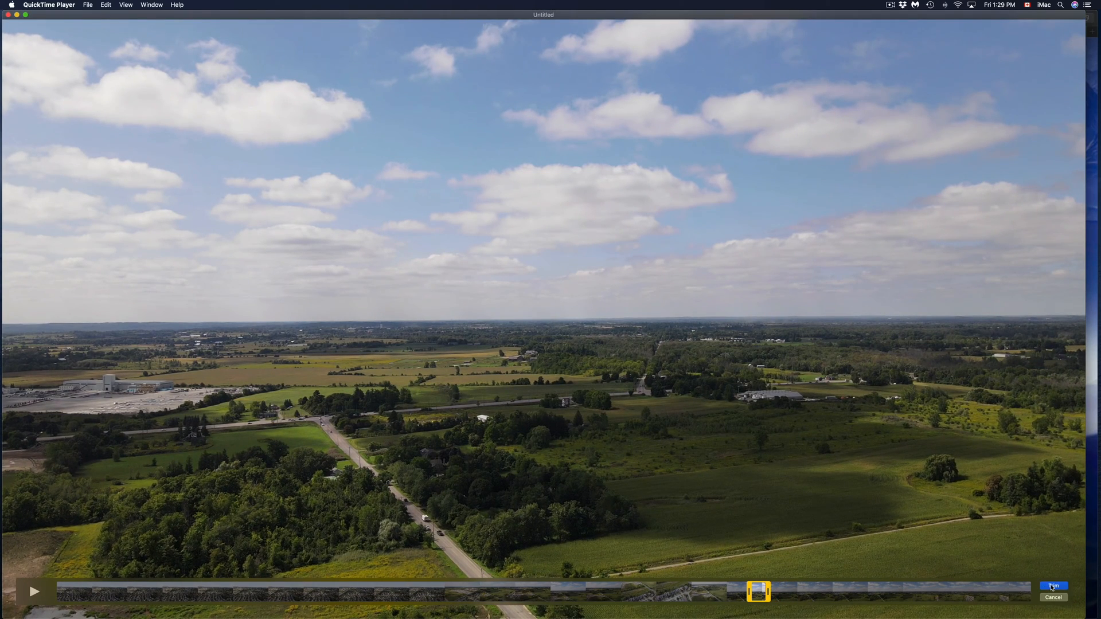
pyautogui.click(1053, 585)
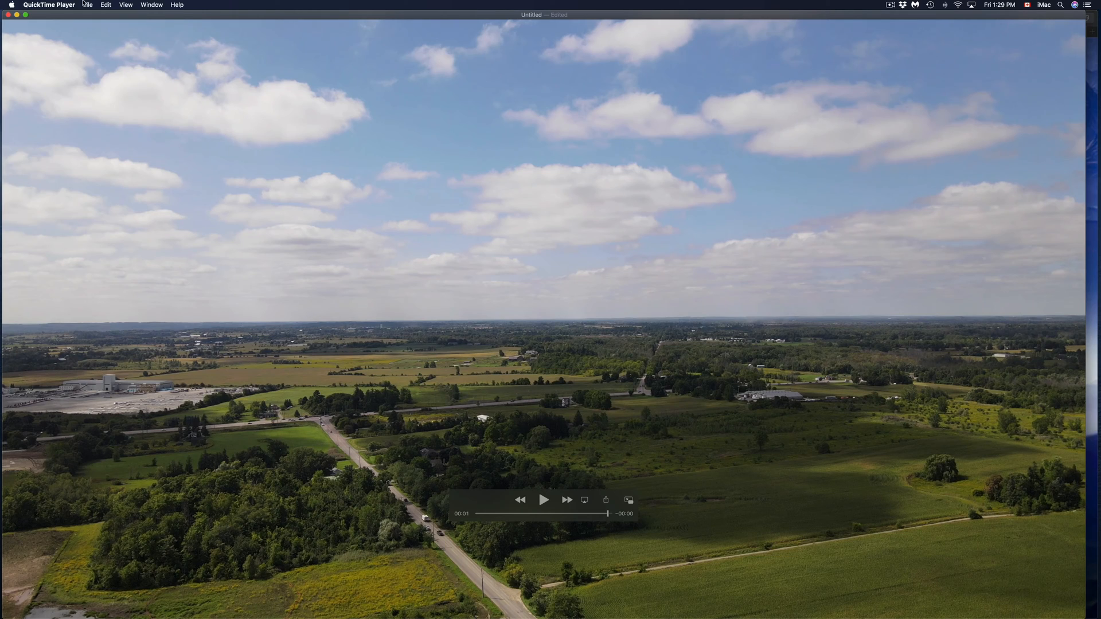
# Export the trimmed clip as a 1080p movie via File > Export As
pyautogui.click(87, 5)
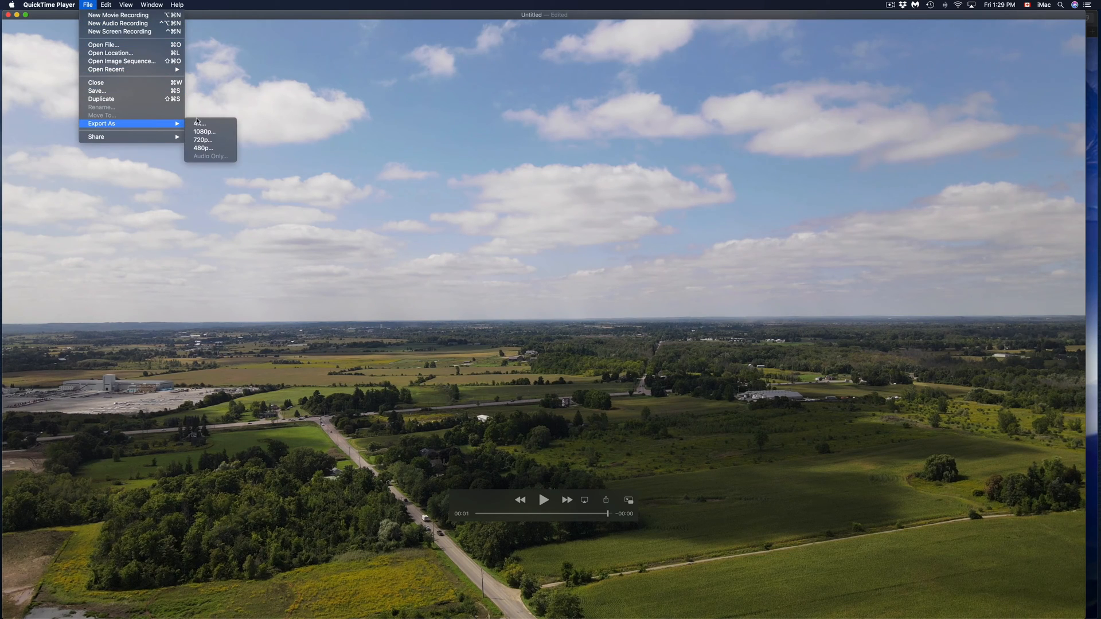
pyautogui.moveTo(204, 132)
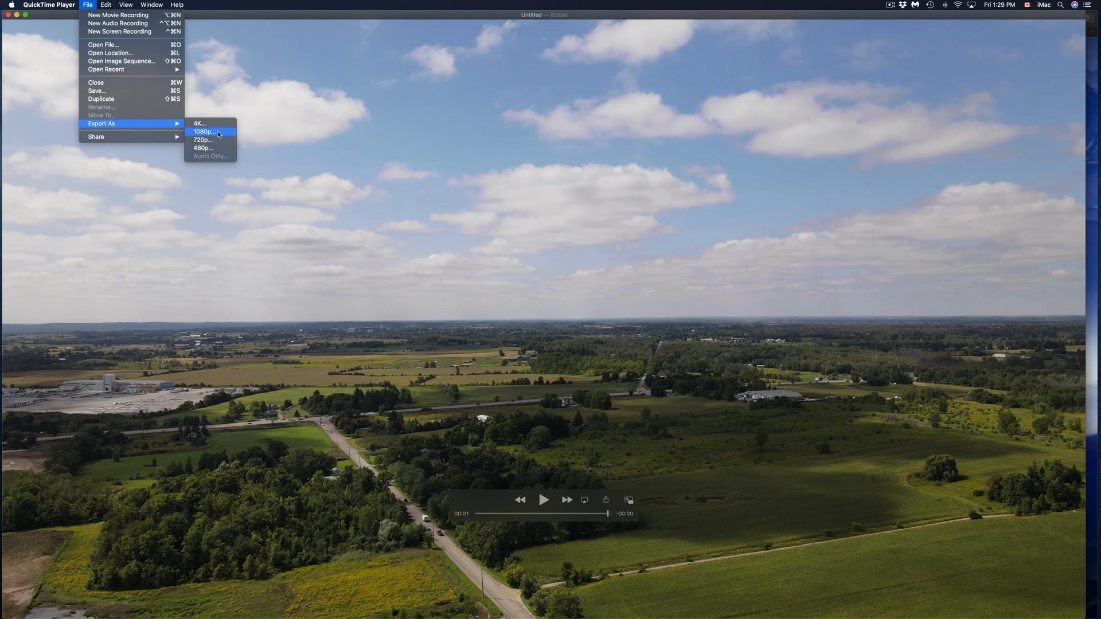
pyautogui.click(203, 132)
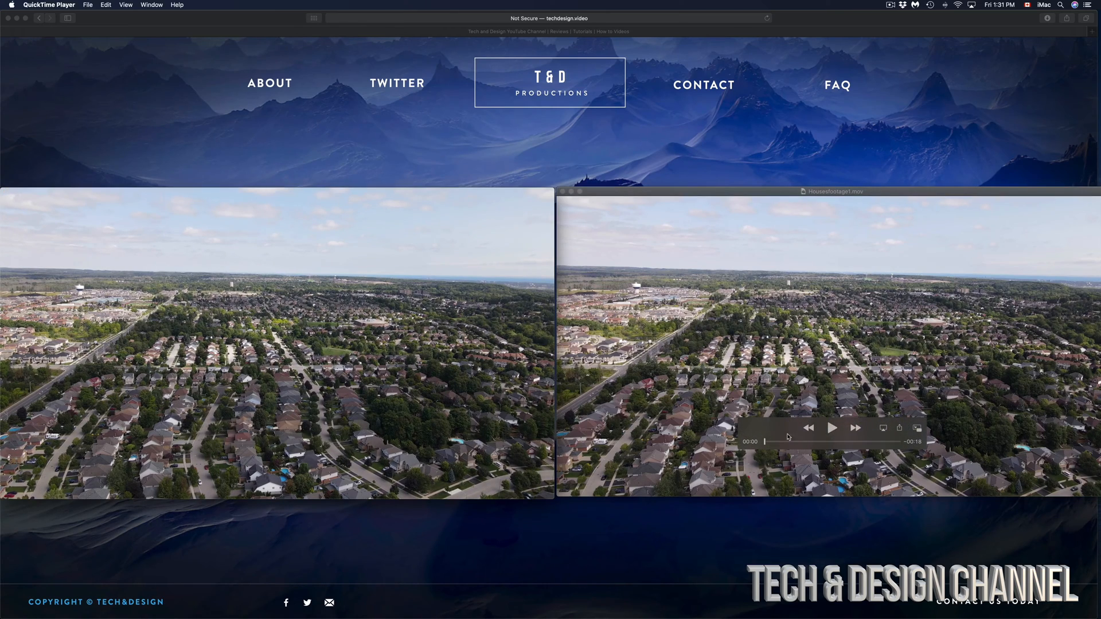
# Play Housesfootage1.mov beside DJI_0001 2.MP4, then pause and close the original
pyautogui.click(832, 428)
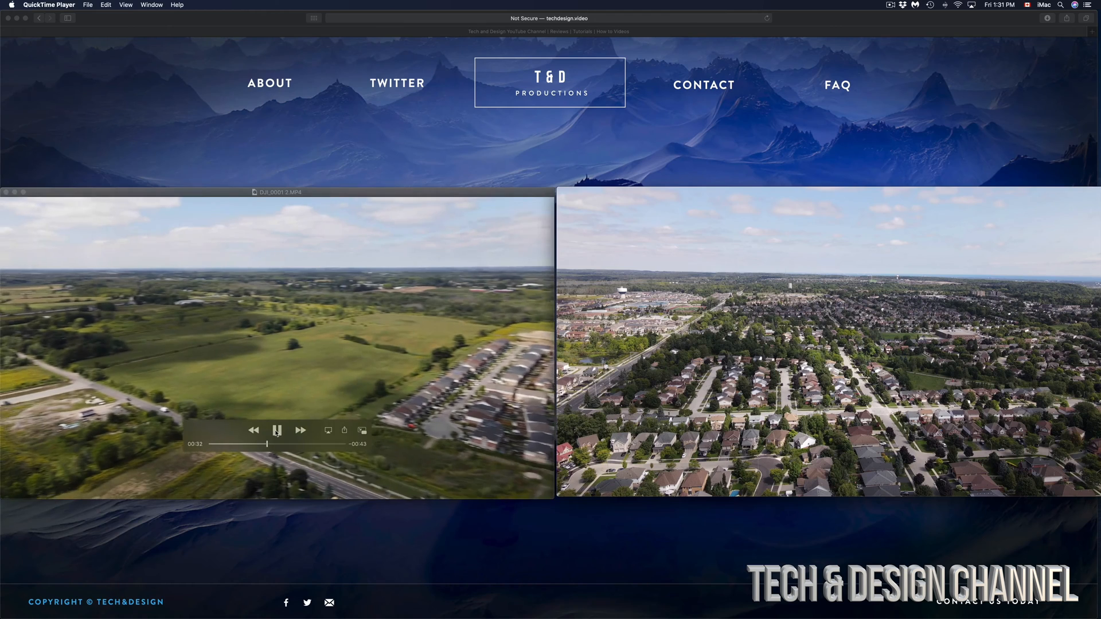
pyautogui.click(276, 429)
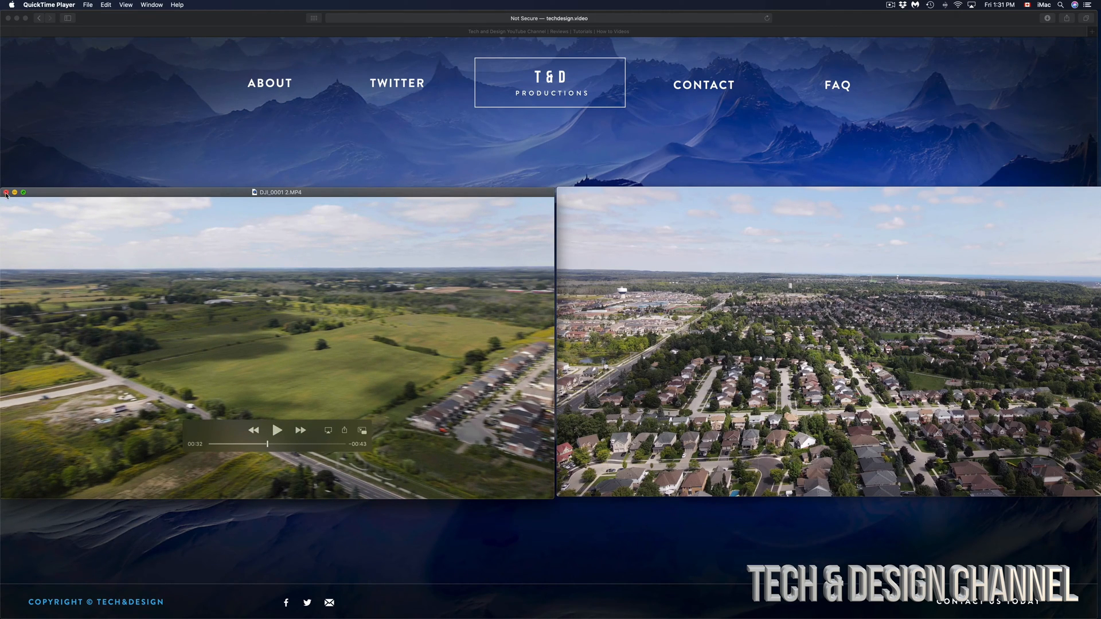
pyautogui.click(6, 193)
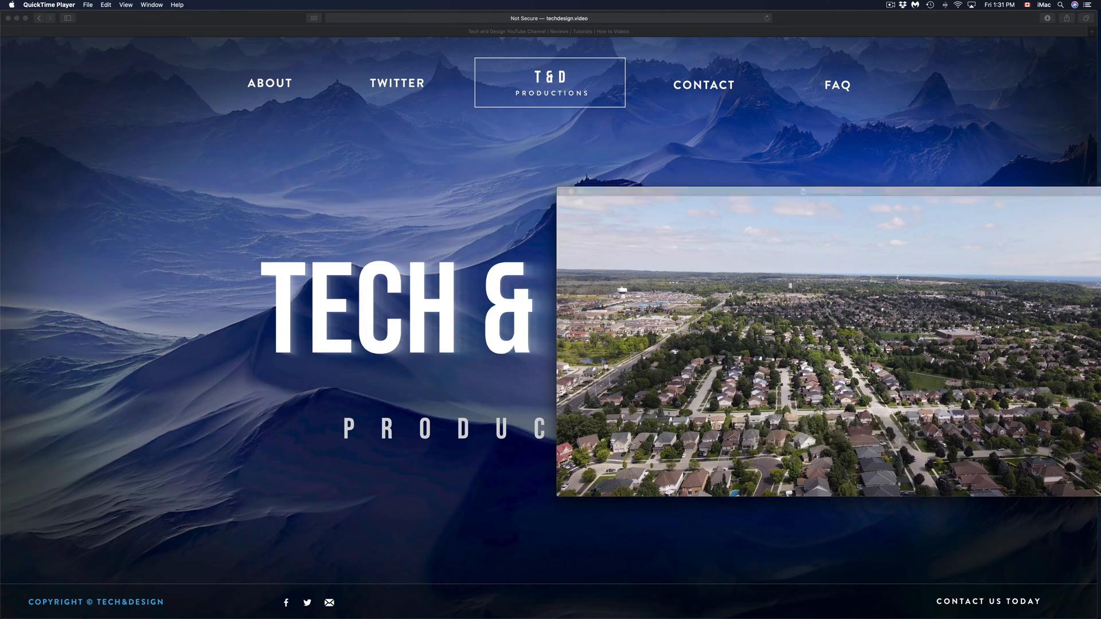